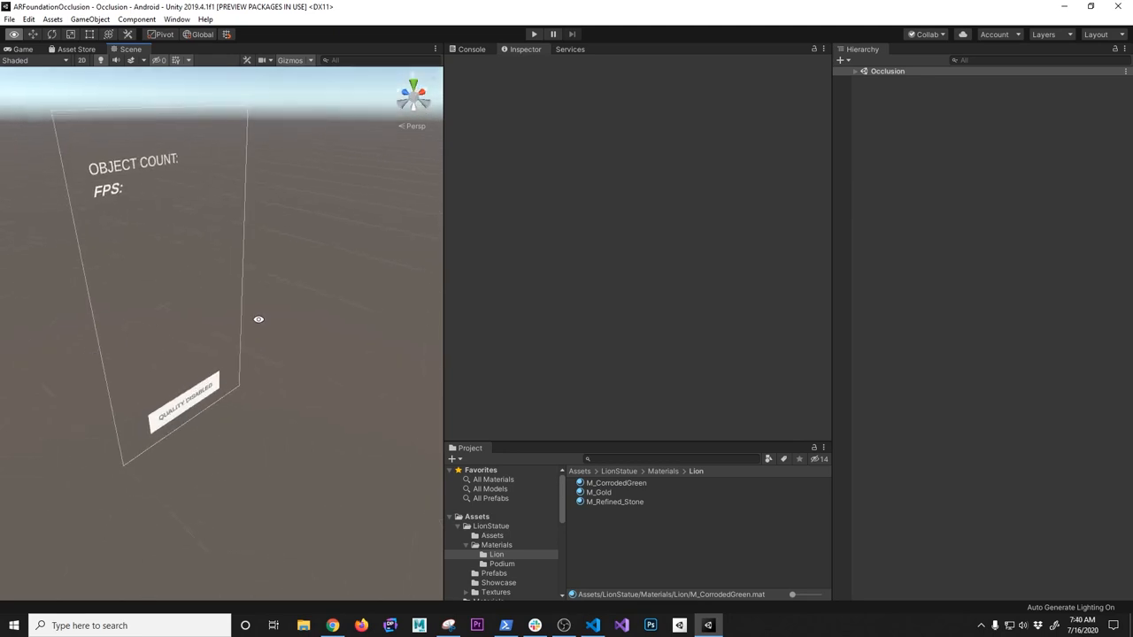
# Step: Adjust the scene view and bring up the LionStatue Prefabs folder for the Geo_Lion_Gold prefab
pyautogui.moveTo(259, 319); pyautogui.dragTo(283, 319)
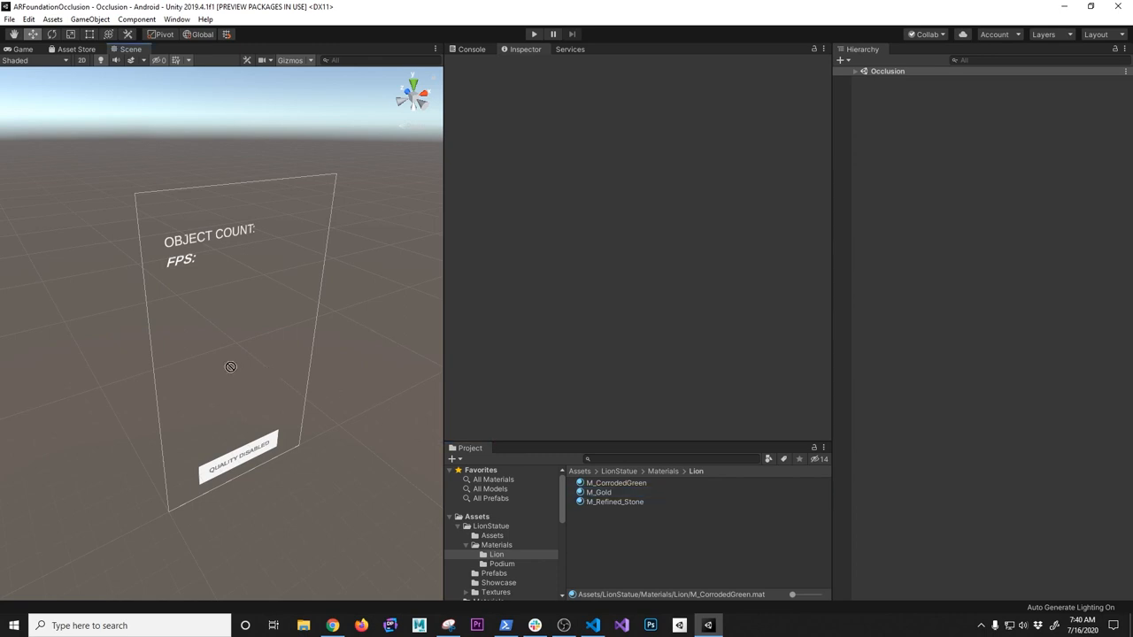
pyautogui.moveTo(508, 559)
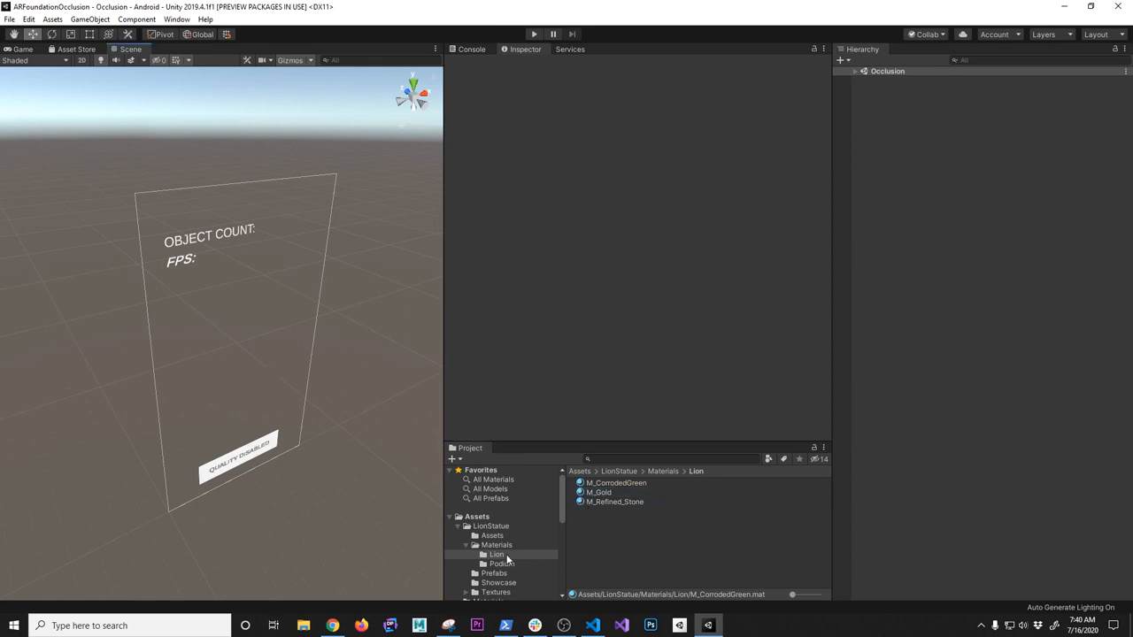
pyautogui.click(494, 573)
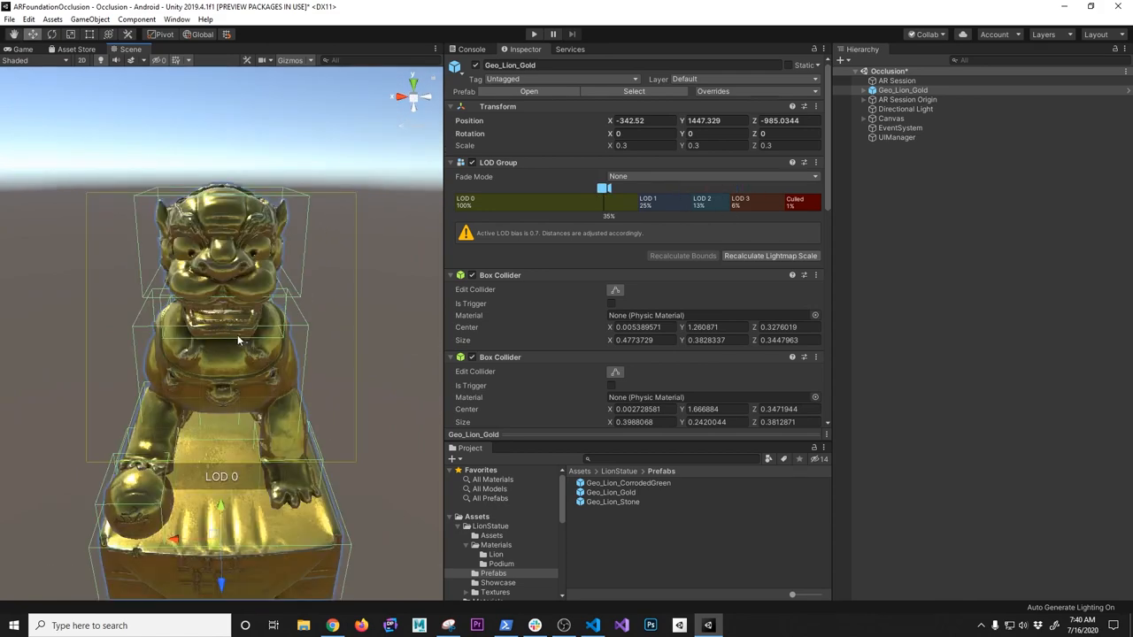
# Step: Show the M_Gold material from LionStatue > Materials > Lion in the Inspector, still on the Standard shader
pyautogui.click(495, 546)
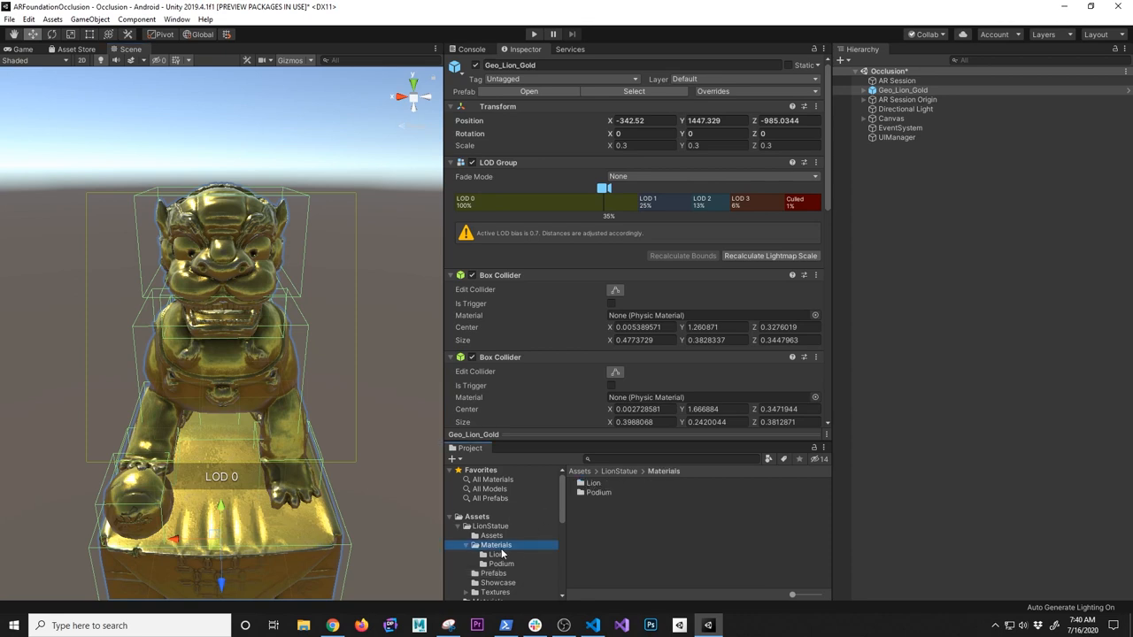
pyautogui.click(496, 552)
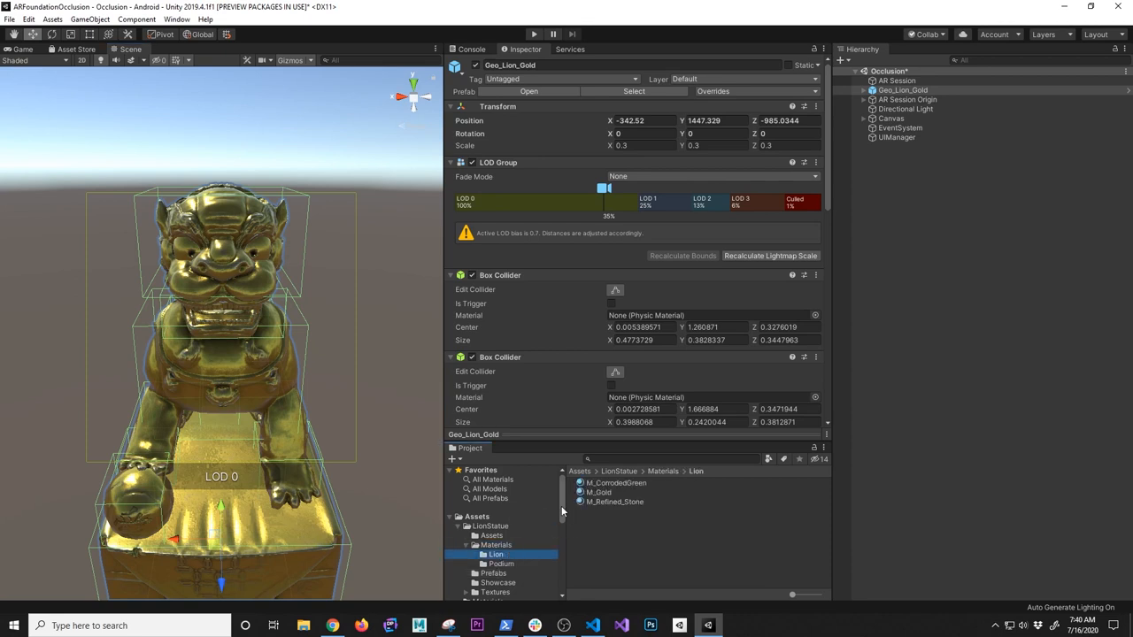
pyautogui.click(598, 492)
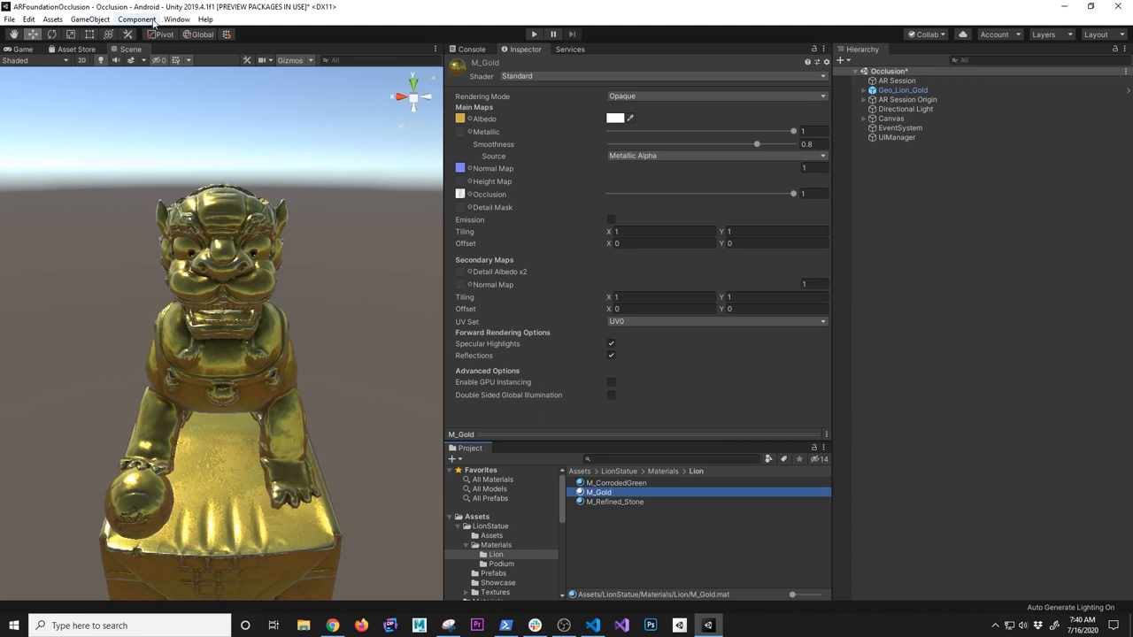
pyautogui.click(177, 17)
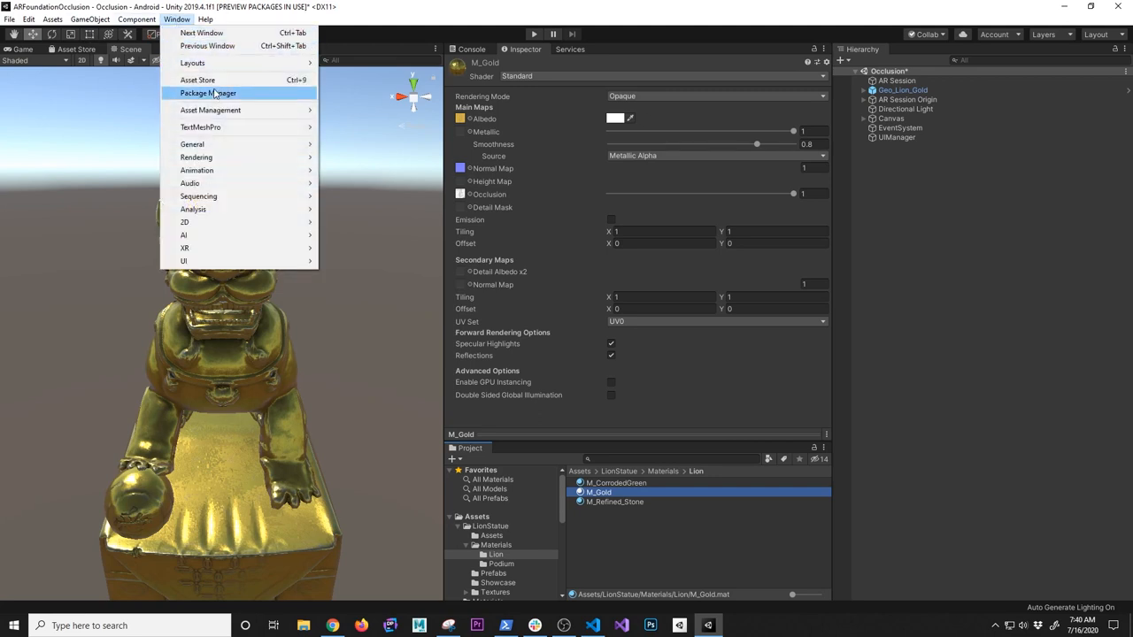
# Step: Install Universal RP 7.3.1 via the Package Manager and close it once imported
pyautogui.click(209, 93)
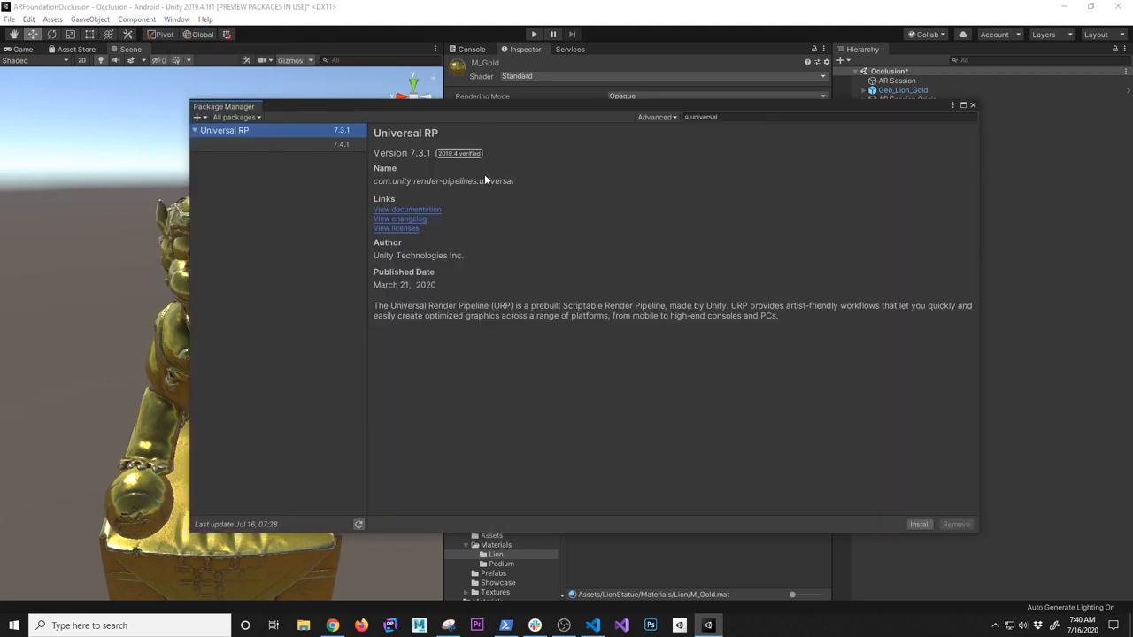
pyautogui.click(919, 524)
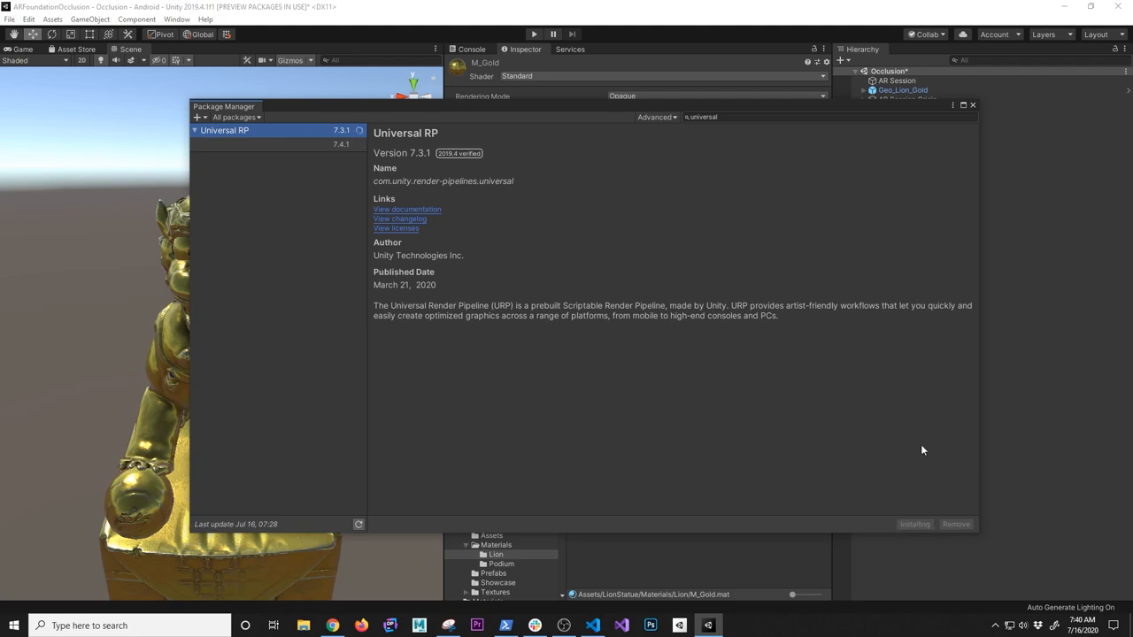
pyautogui.moveTo(913, 446)
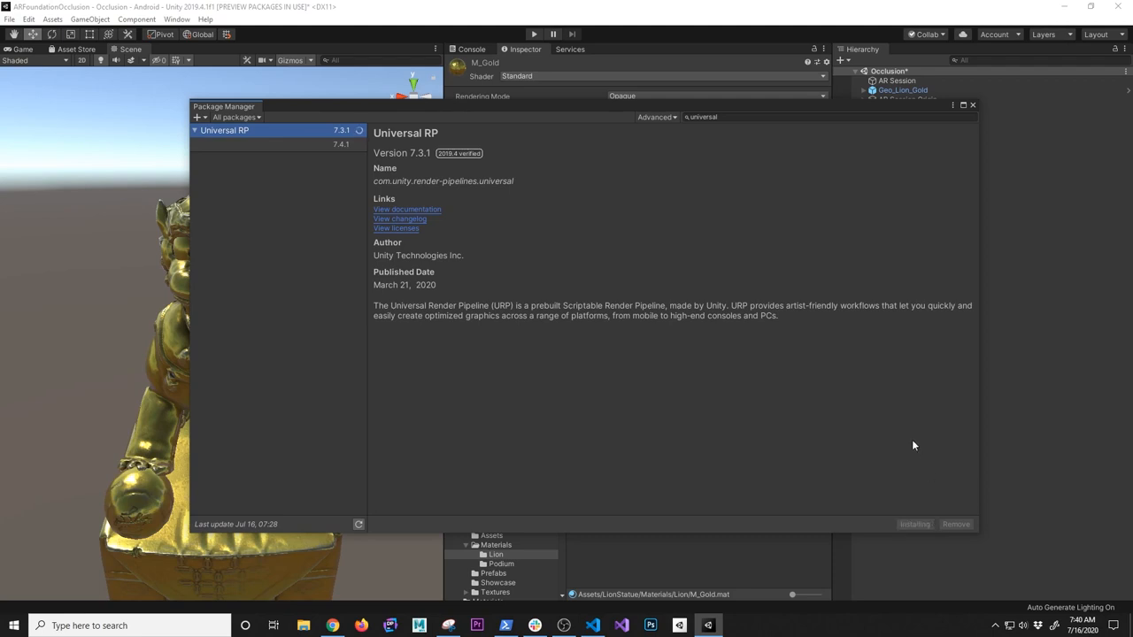
pyautogui.moveTo(446, 154)
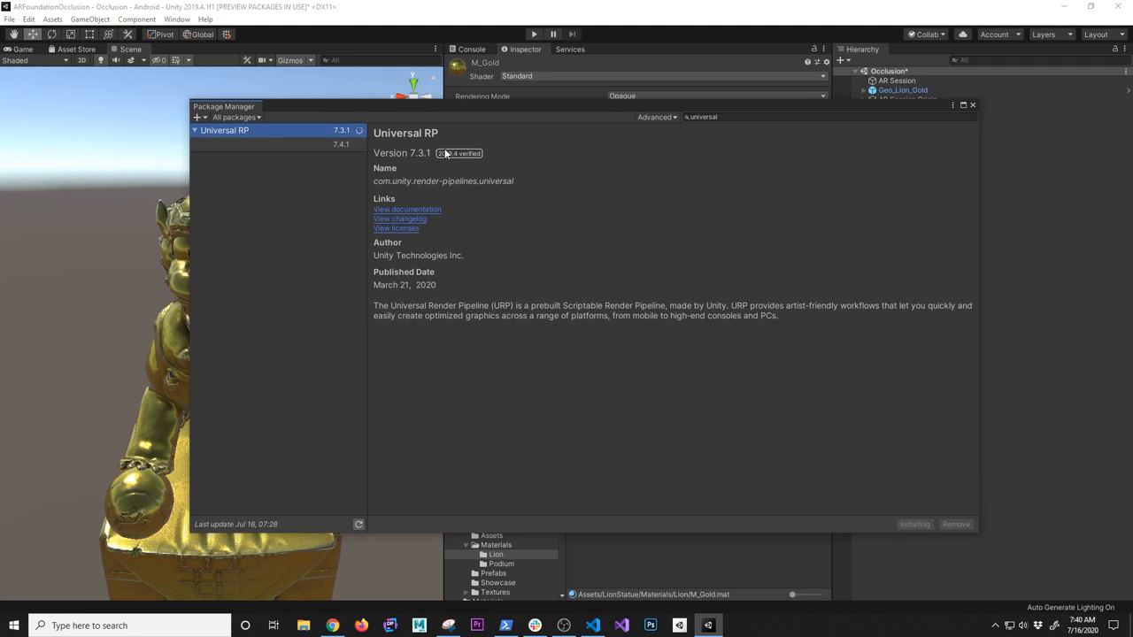
pyautogui.click(914, 524)
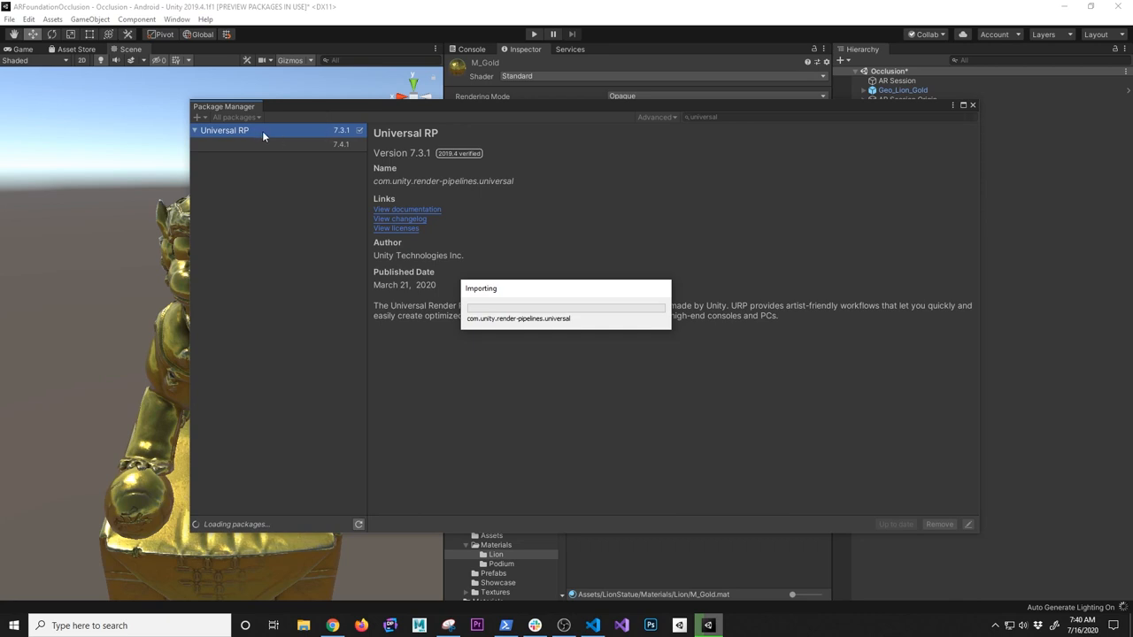
pyautogui.moveTo(340, 134)
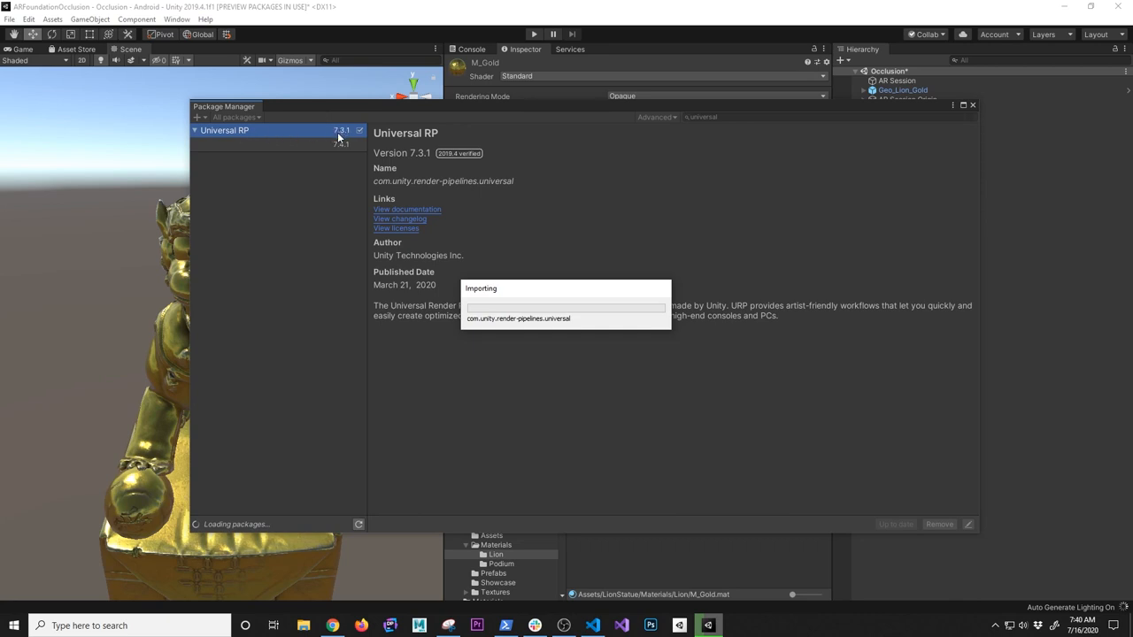
pyautogui.moveTo(478, 407)
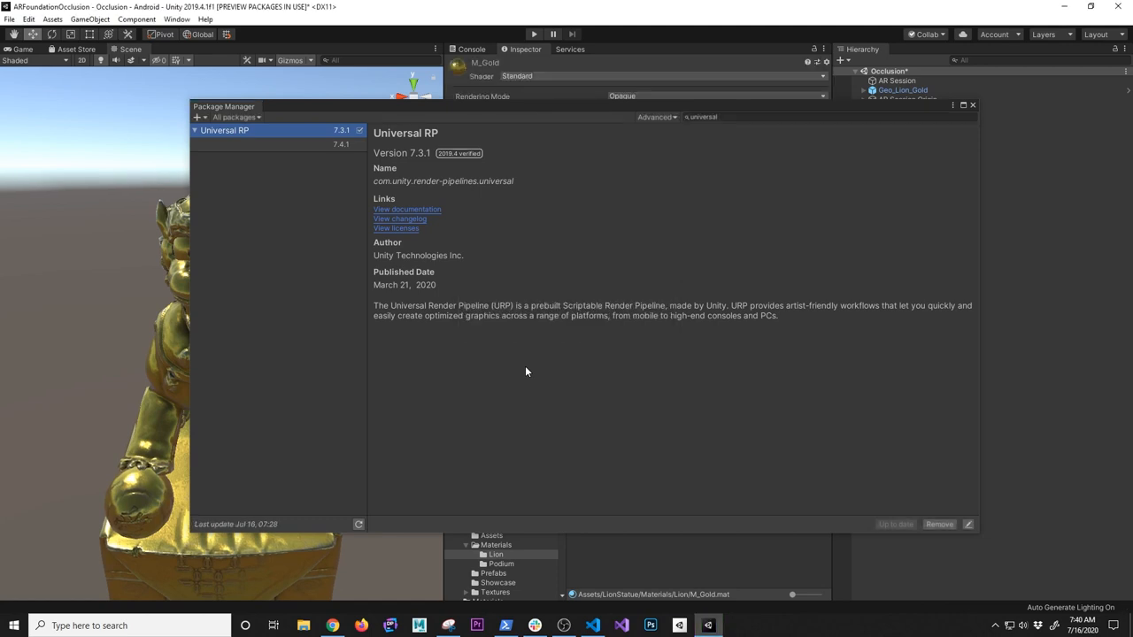
pyautogui.moveTo(545, 366)
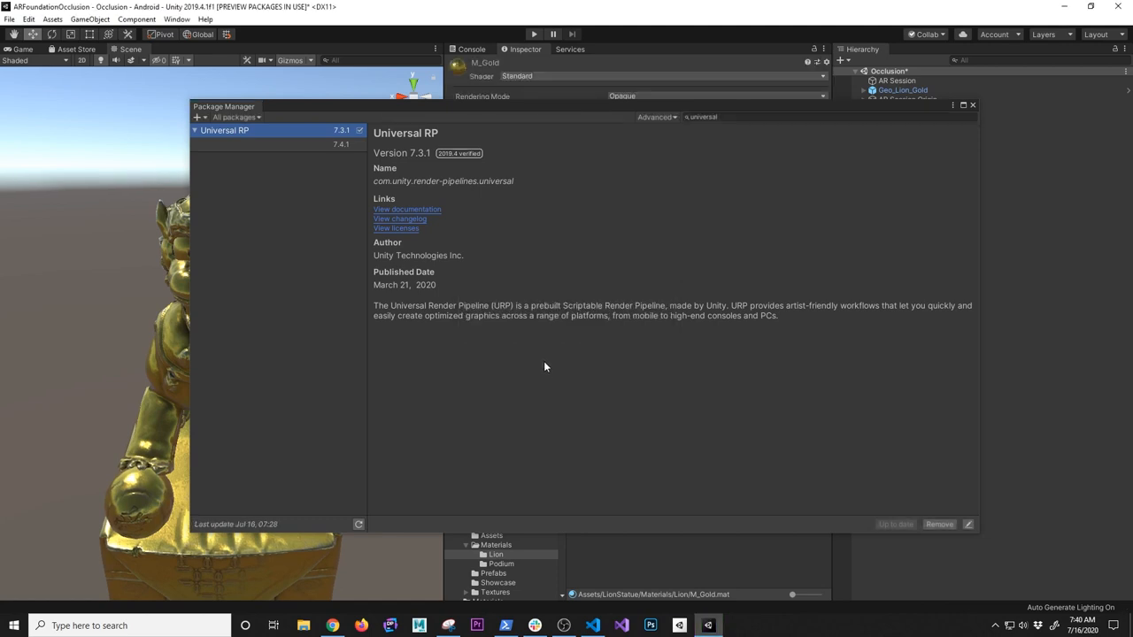
pyautogui.moveTo(729, 201)
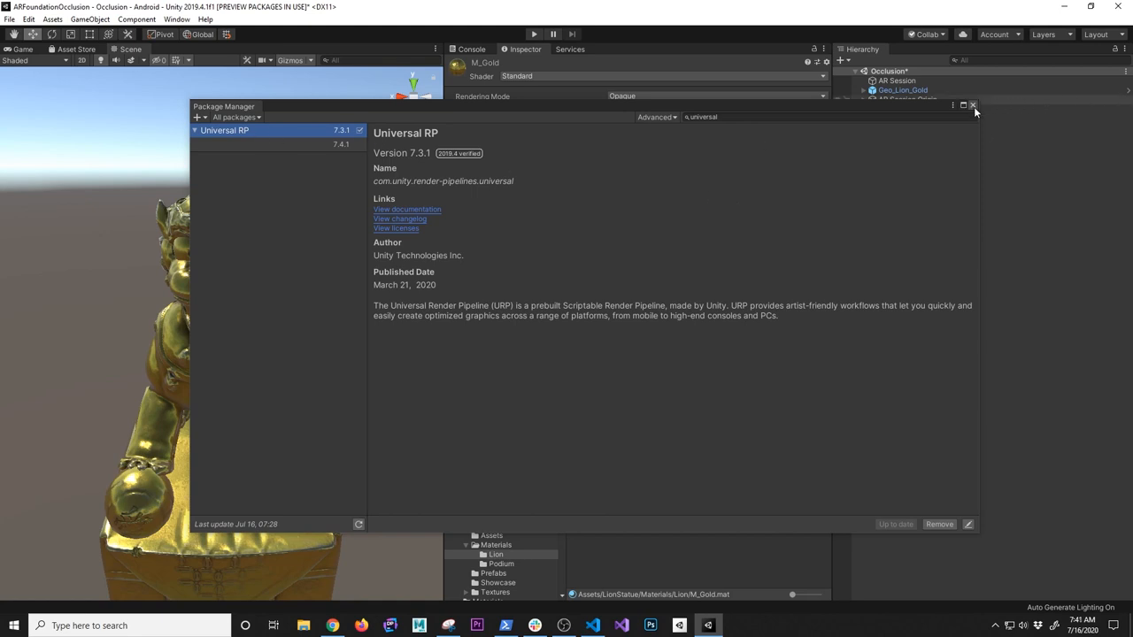
pyautogui.click(974, 106)
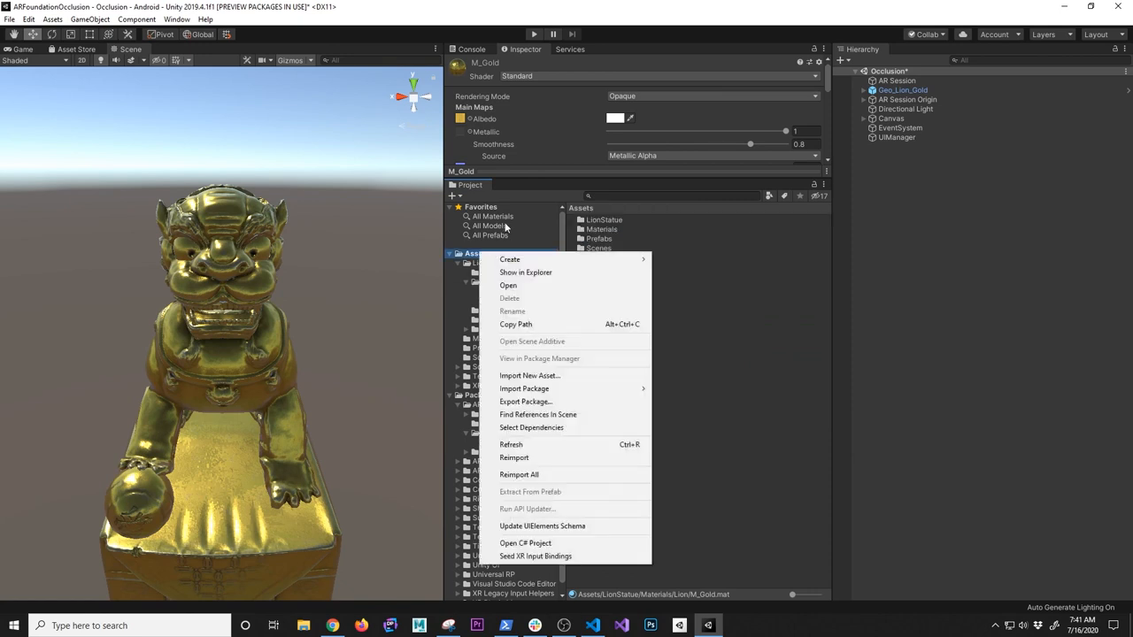
# Step: Create an Assets/Rendering folder containing a URP Pipeline Asset with Forward Renderer
pyautogui.click(510, 258)
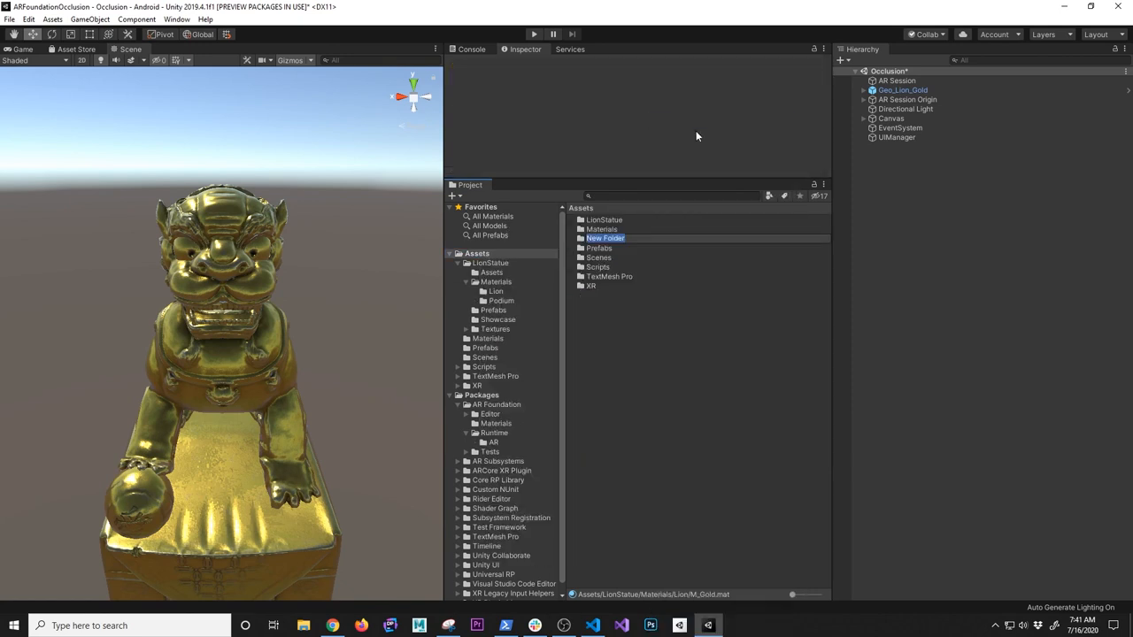
pyautogui.write('Rendering')
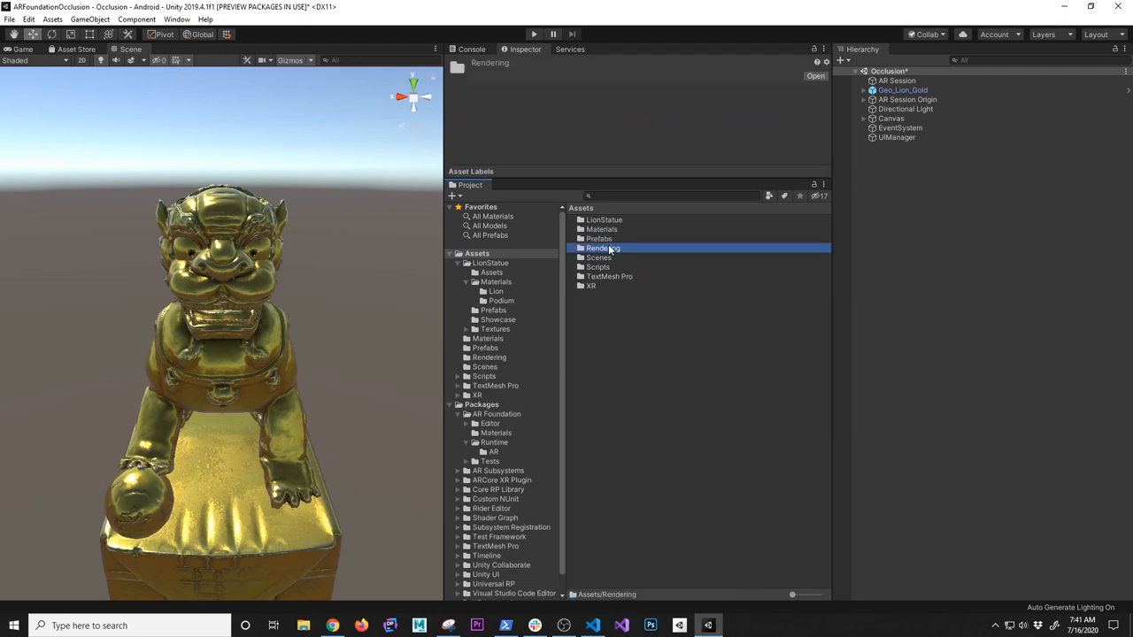
pyautogui.rightClick(606, 248)
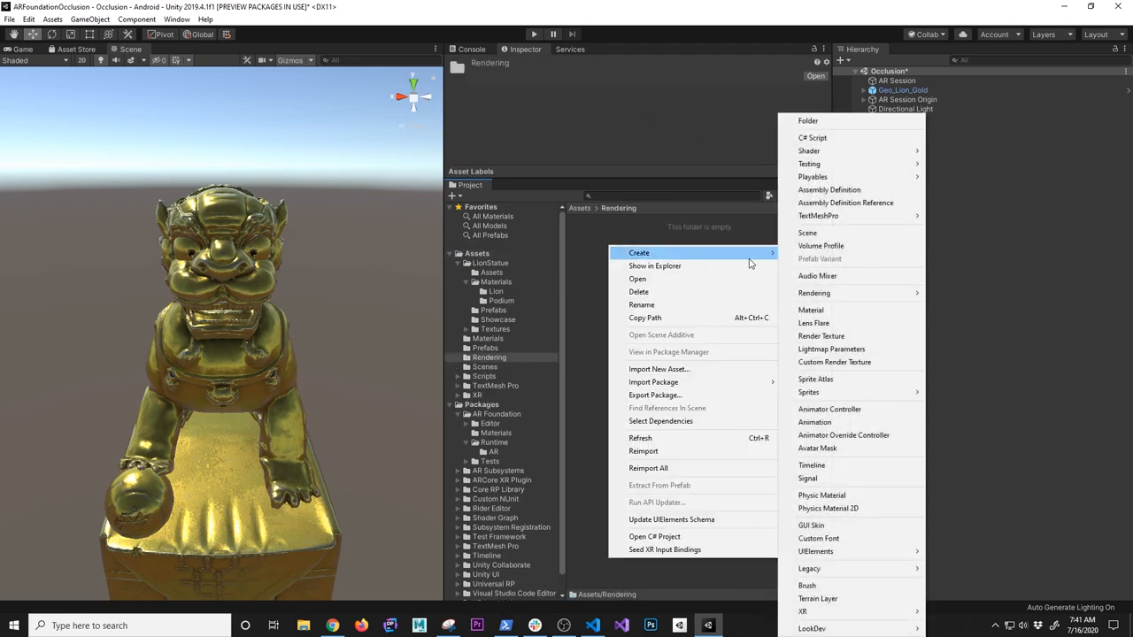
pyautogui.moveTo(828, 409)
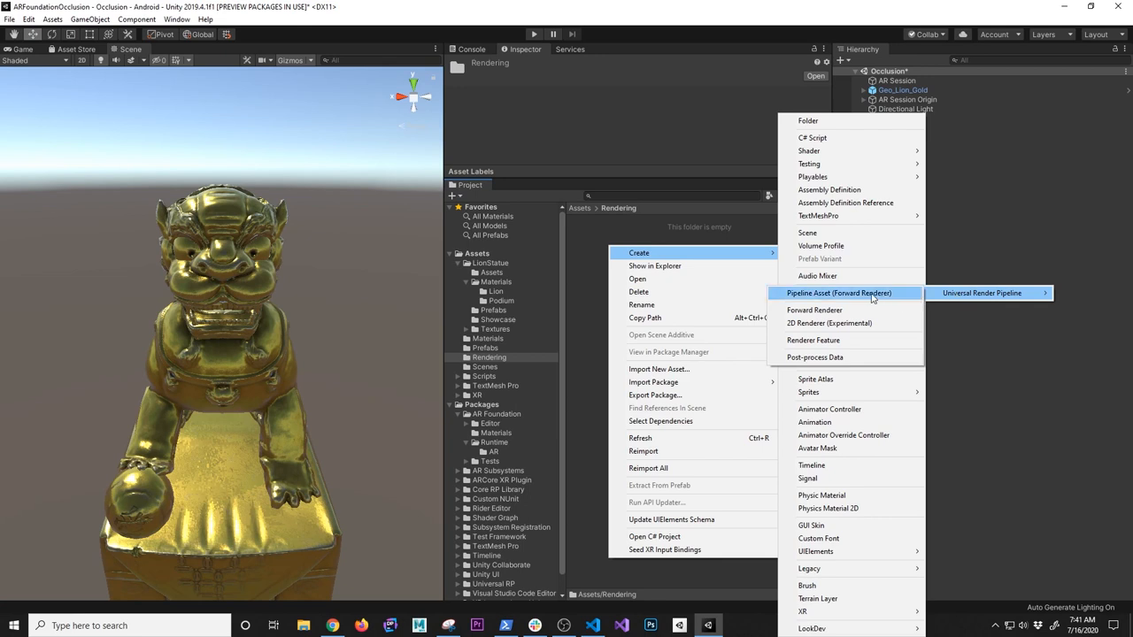
pyautogui.click(982, 294)
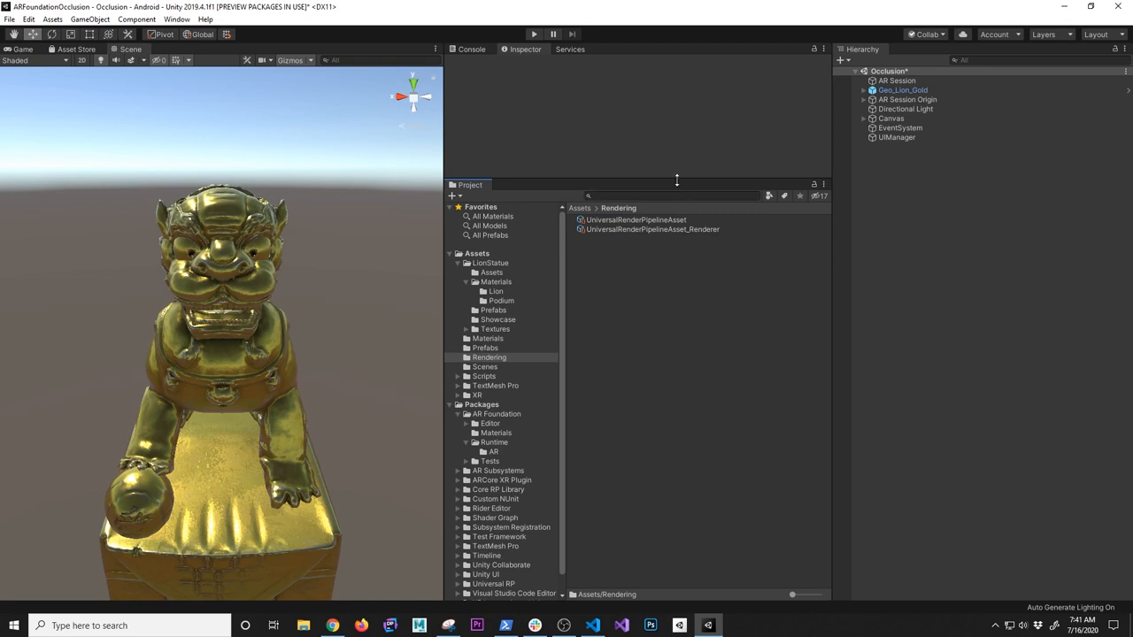
# Step: Review UniversalRenderPipelineAsset's renderer, quality, lighting and shadow settings in the Inspector
pyautogui.click(636, 219)
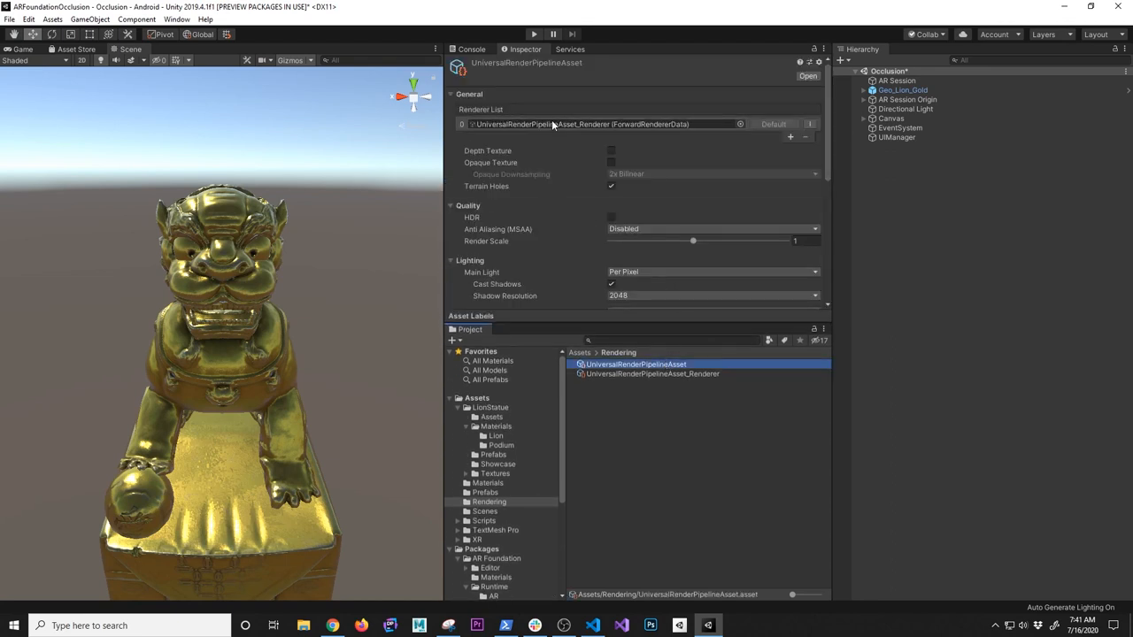
pyautogui.scroll(-3)
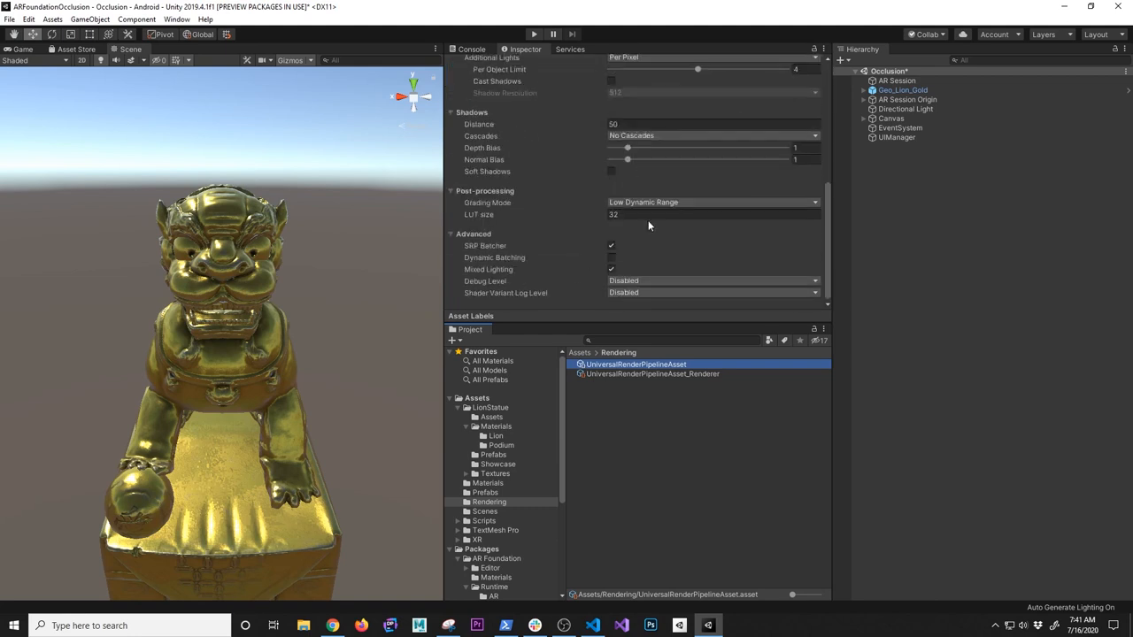
pyautogui.scroll(3)
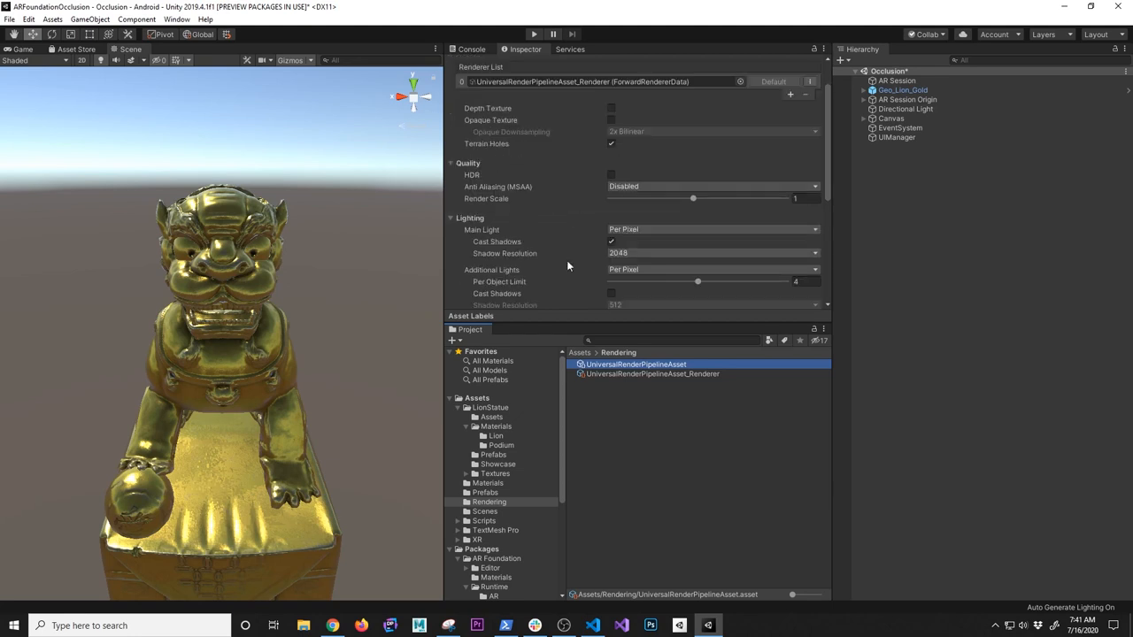
pyautogui.moveTo(669, 379)
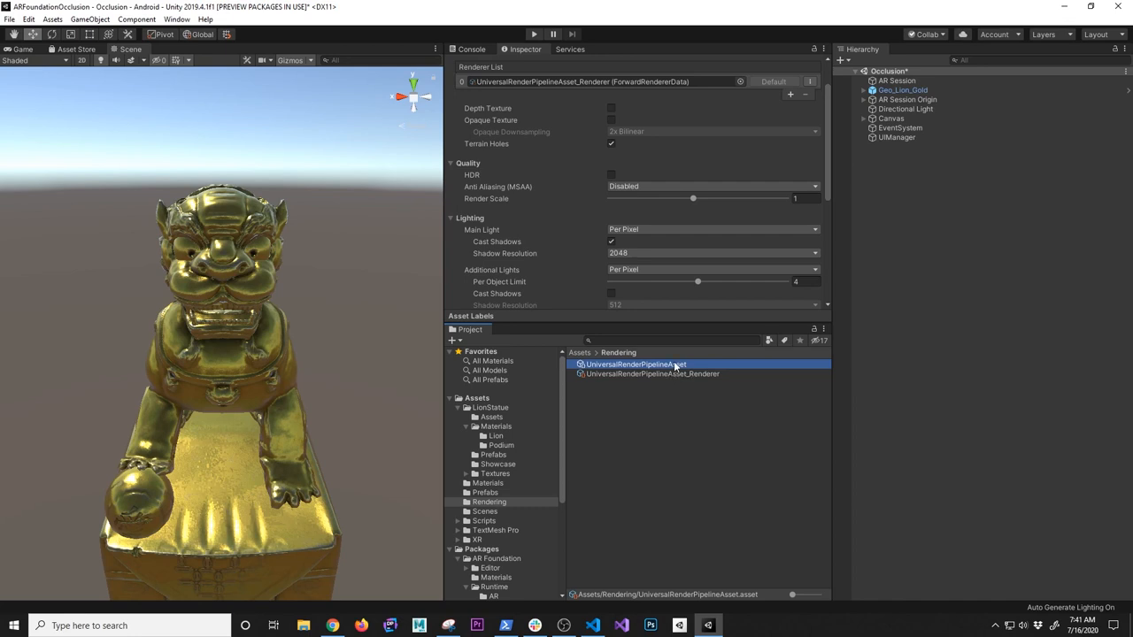
# Step: Add an AR Background Renderer Feature to the forward renderer asset's renderer features
pyautogui.click(651, 372)
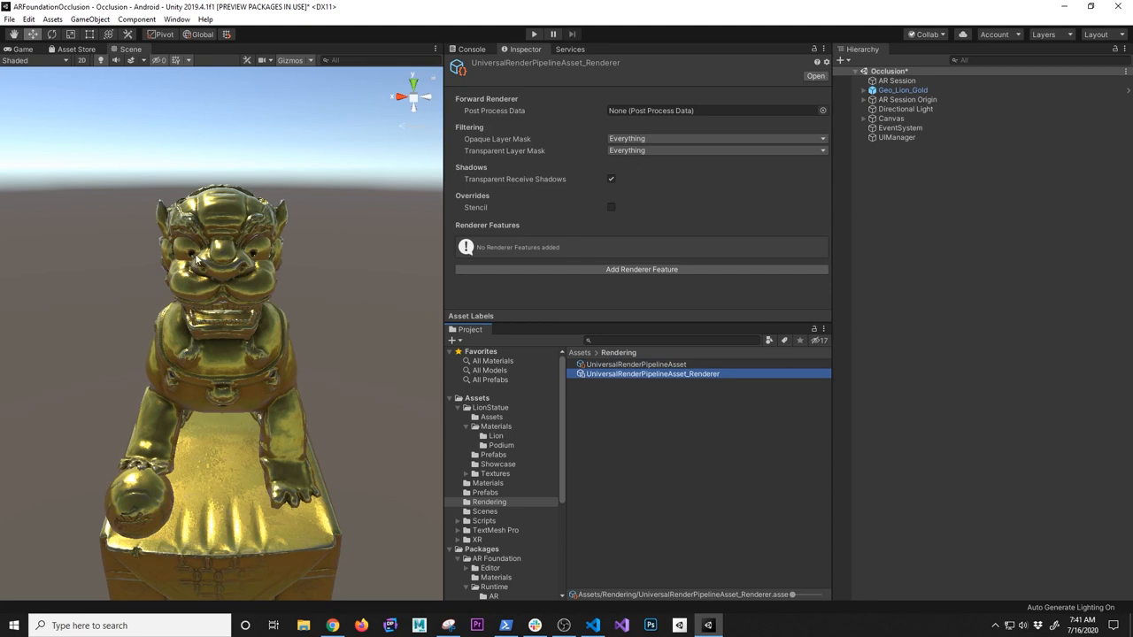
pyautogui.moveTo(626, 282)
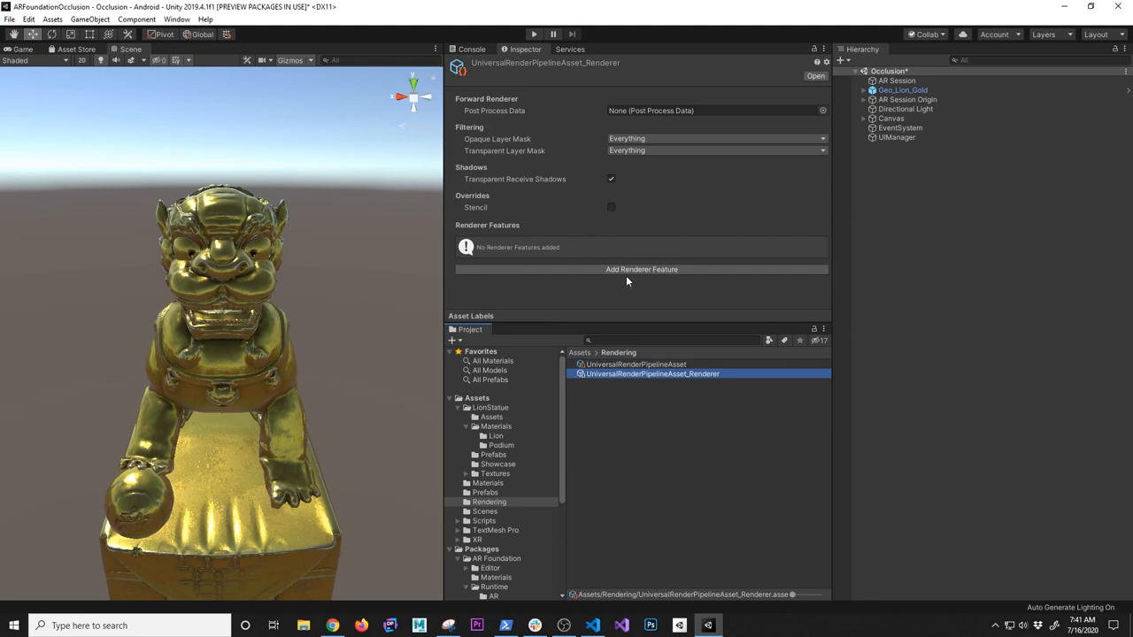
pyautogui.click(640, 269)
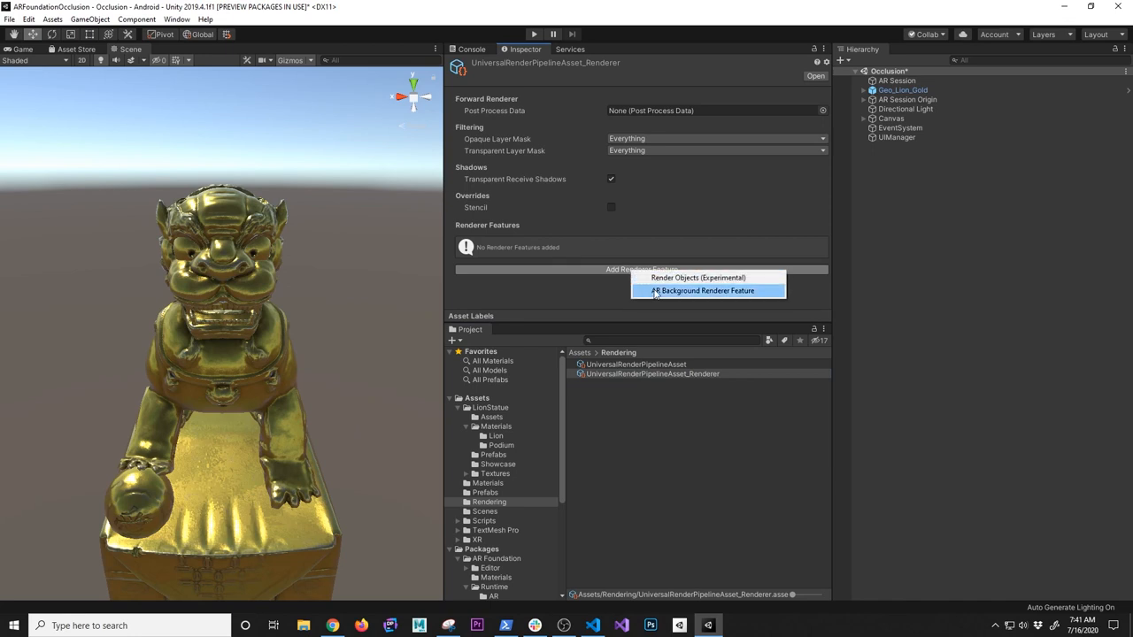
pyautogui.click(706, 290)
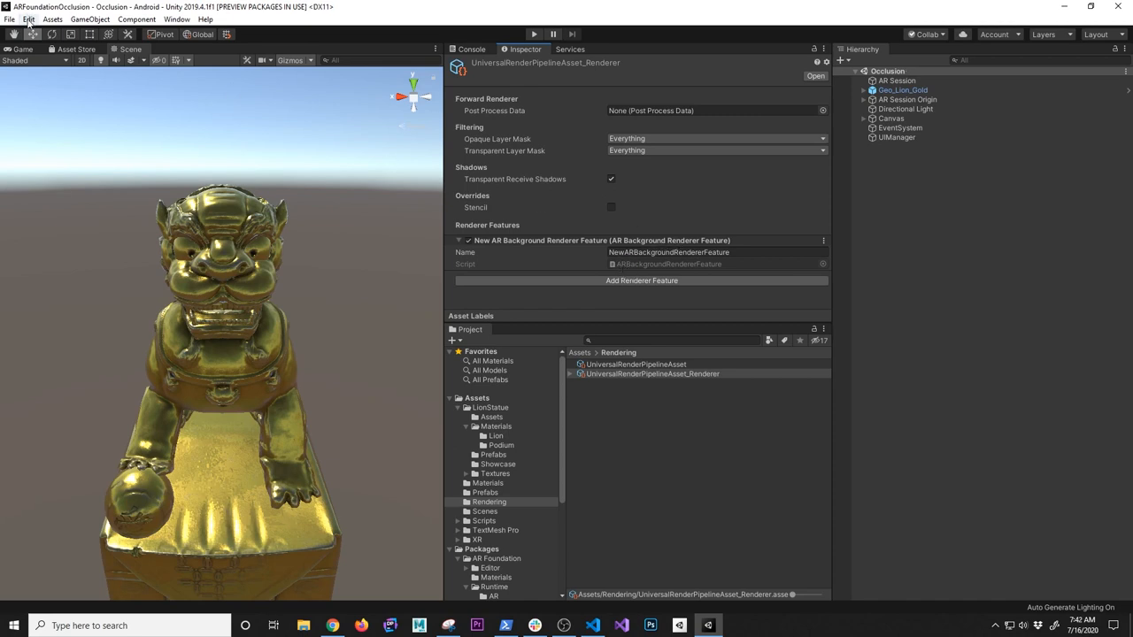
pyautogui.click(29, 17)
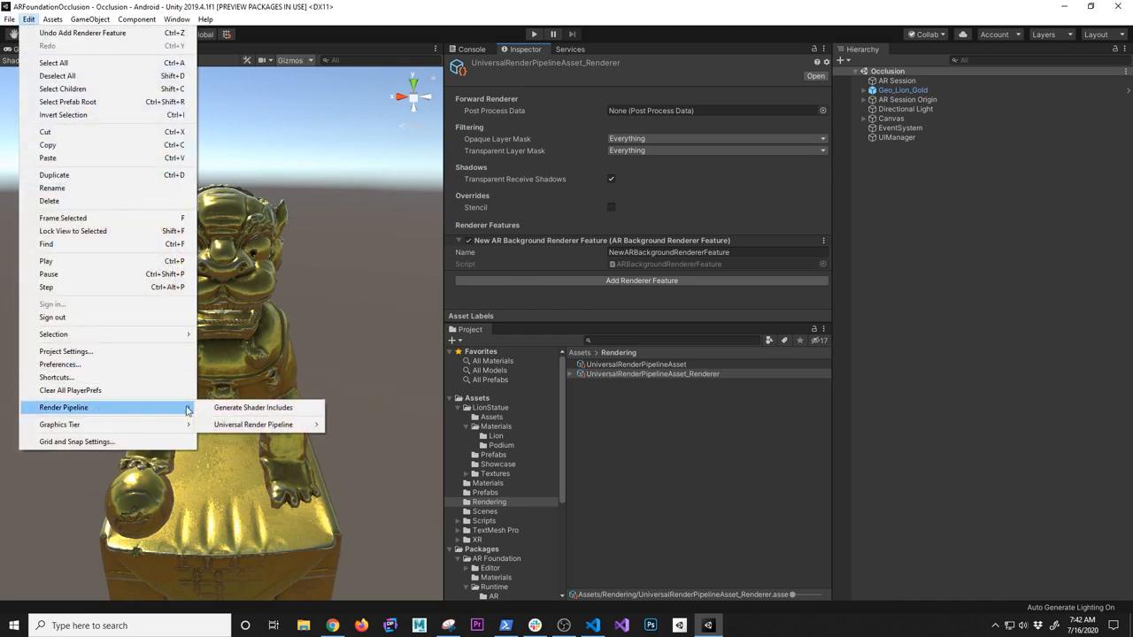
pyautogui.moveTo(253, 424)
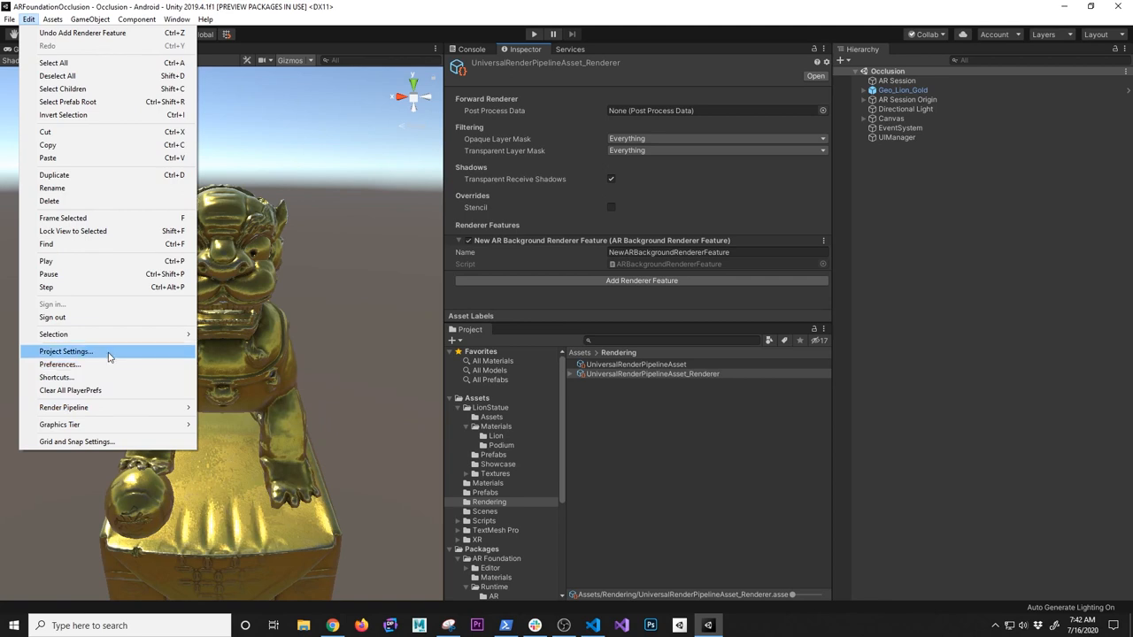
# Step: In Project Settings > Graphics, pick UniversalRenderPipelineAsset as the Scriptable Render Pipeline
pyautogui.click(64, 350)
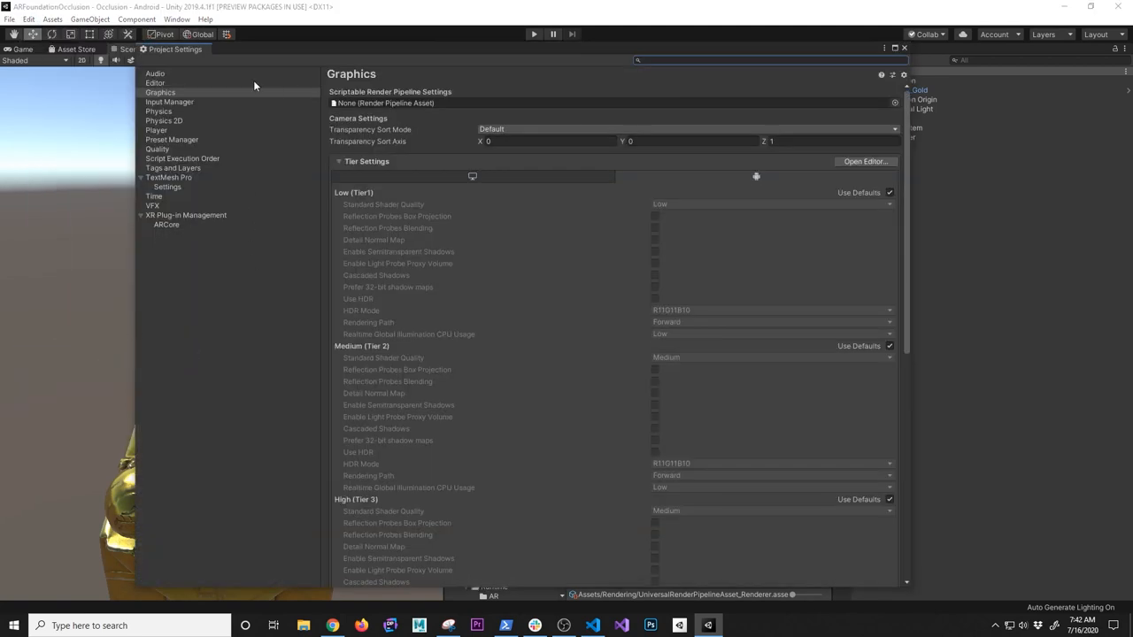
pyautogui.click(159, 92)
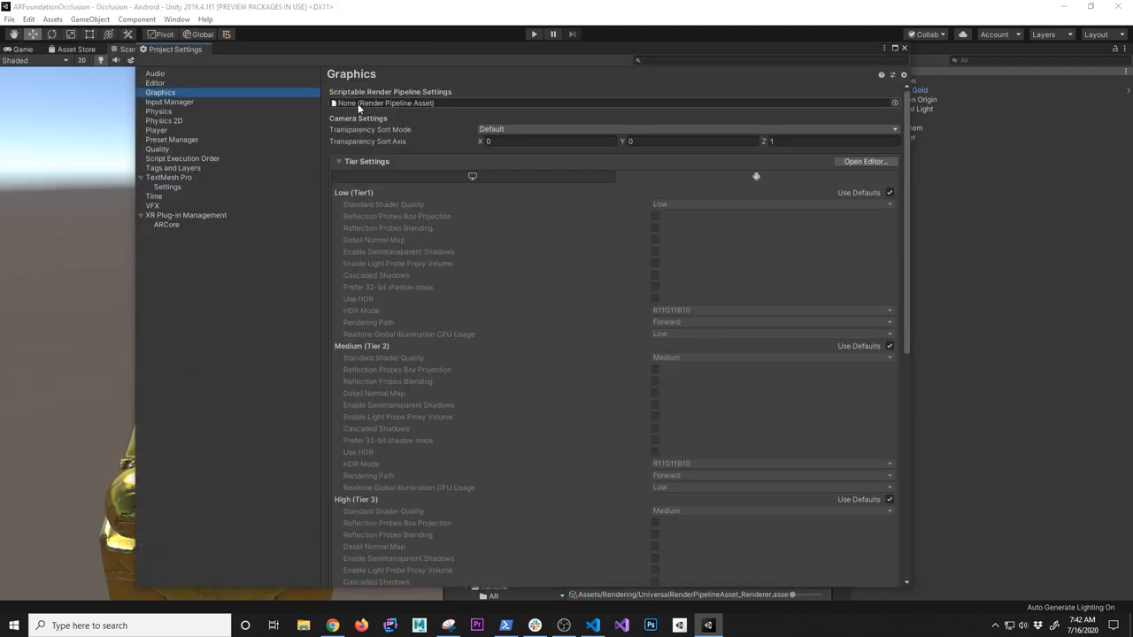
pyautogui.moveTo(400, 96)
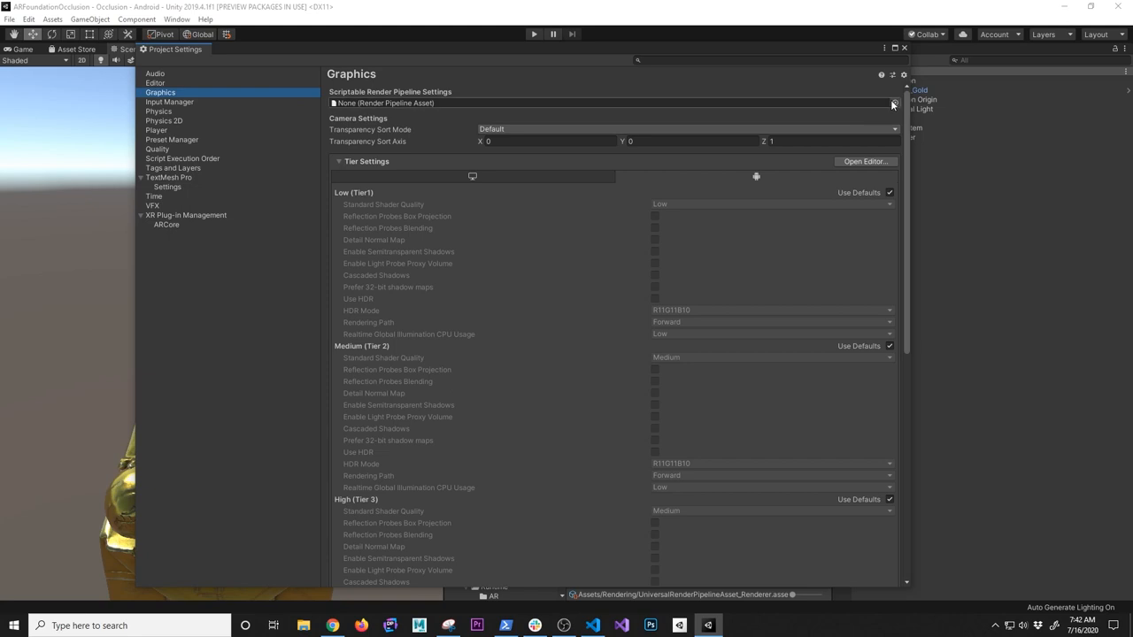
pyautogui.click(896, 103)
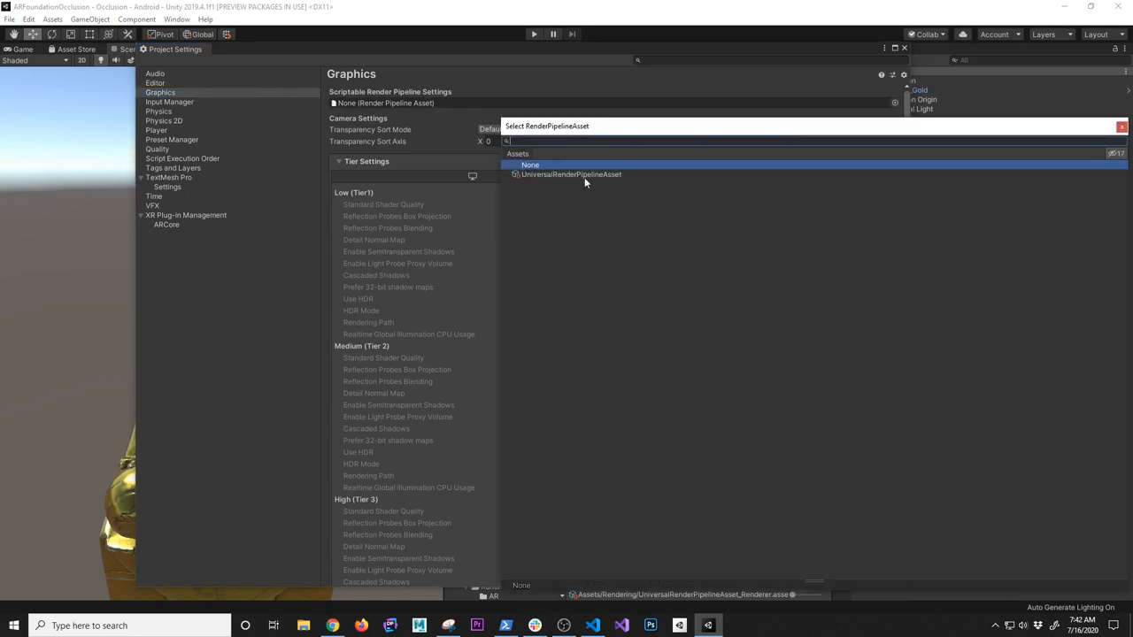
pyautogui.moveTo(567, 183)
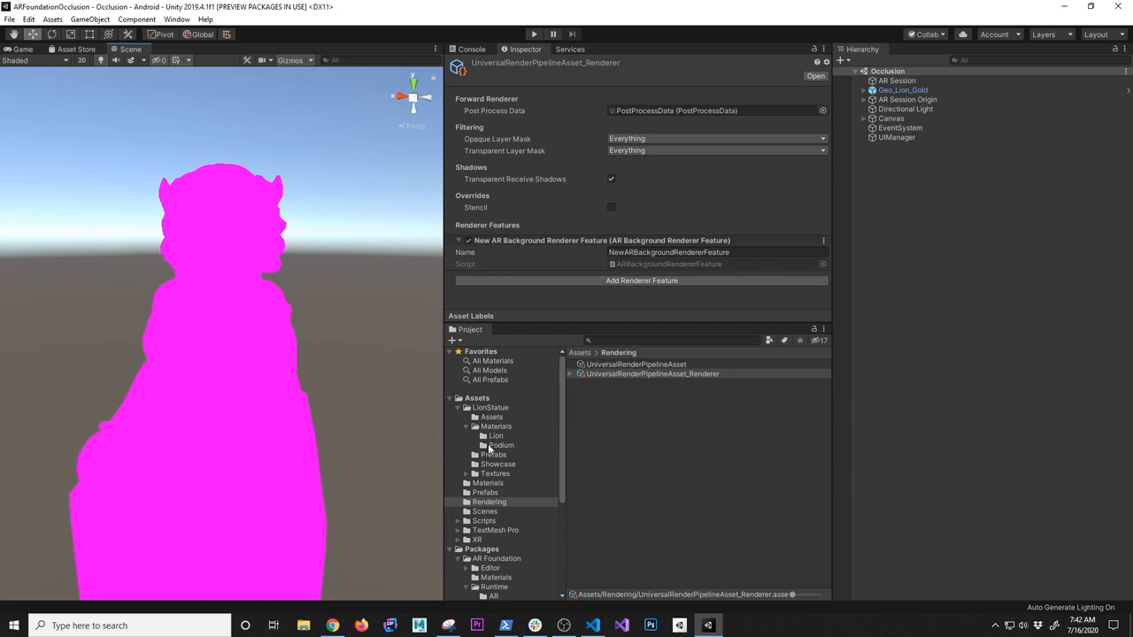
# Step: Upgrade all project materials to UniversalRP materials so the Lion materials render gold again
pyautogui.click(496, 435)
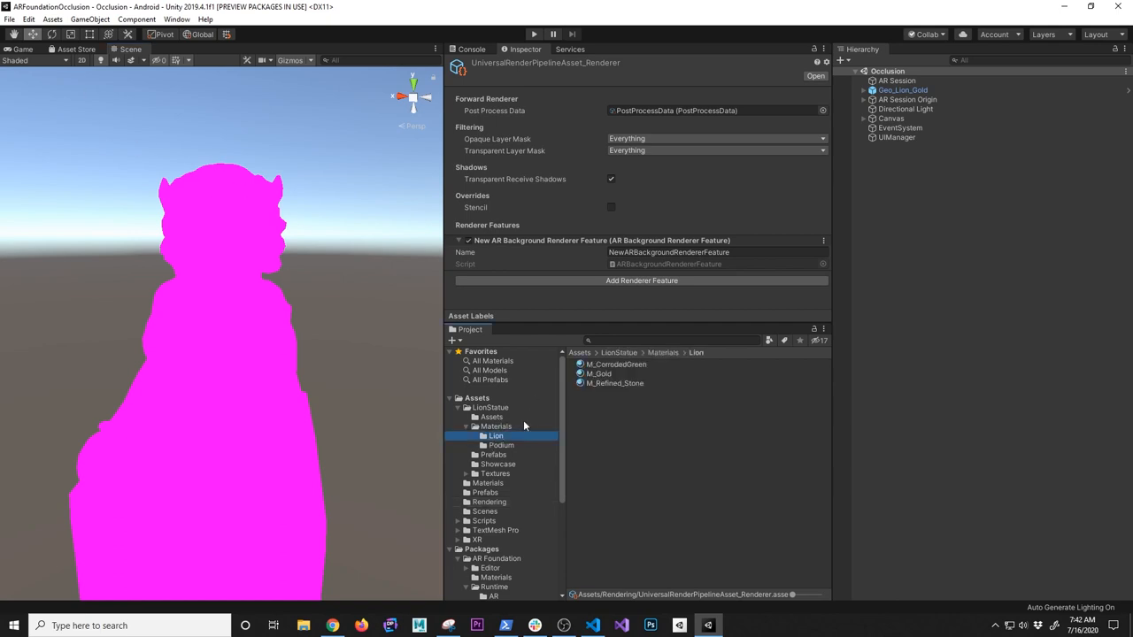
pyautogui.moveTo(538, 382)
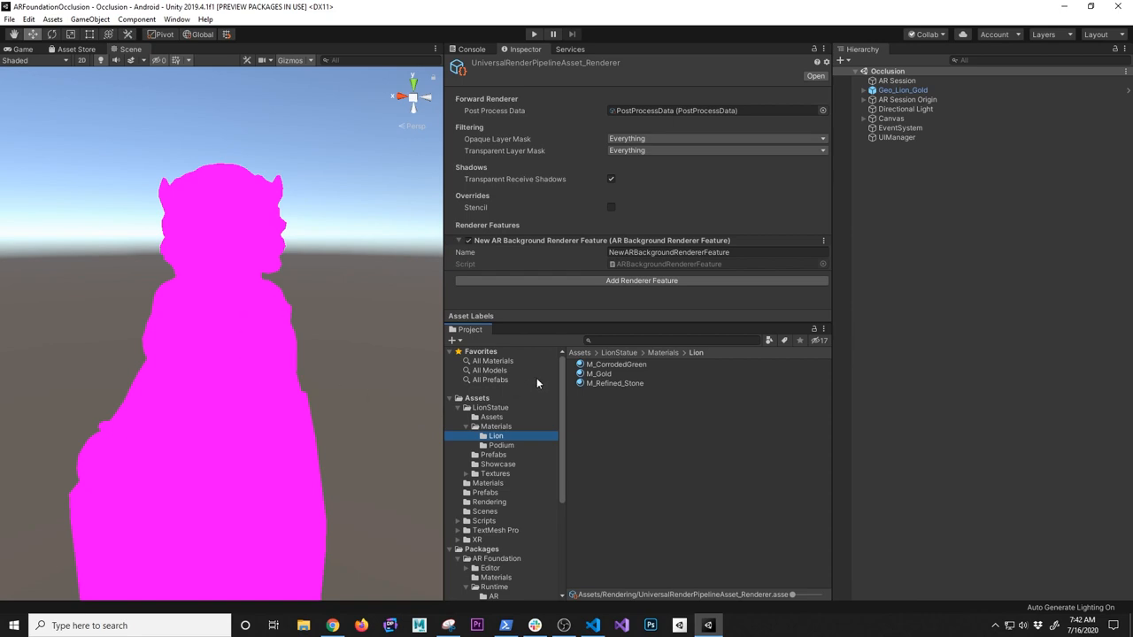
pyautogui.moveTo(584, 382)
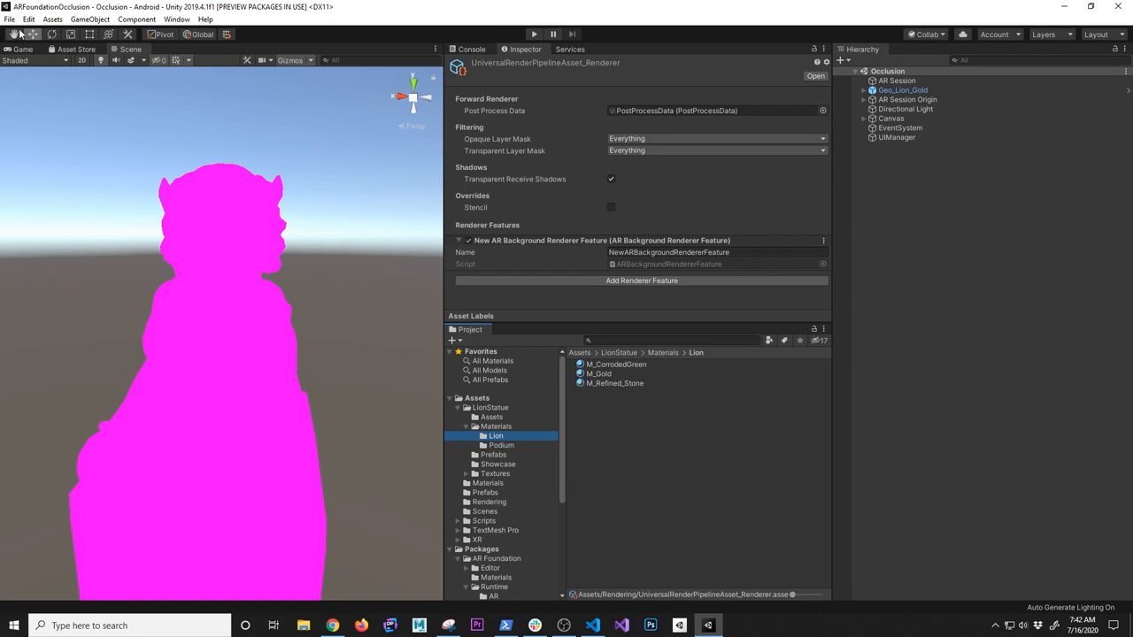
pyautogui.click(28, 19)
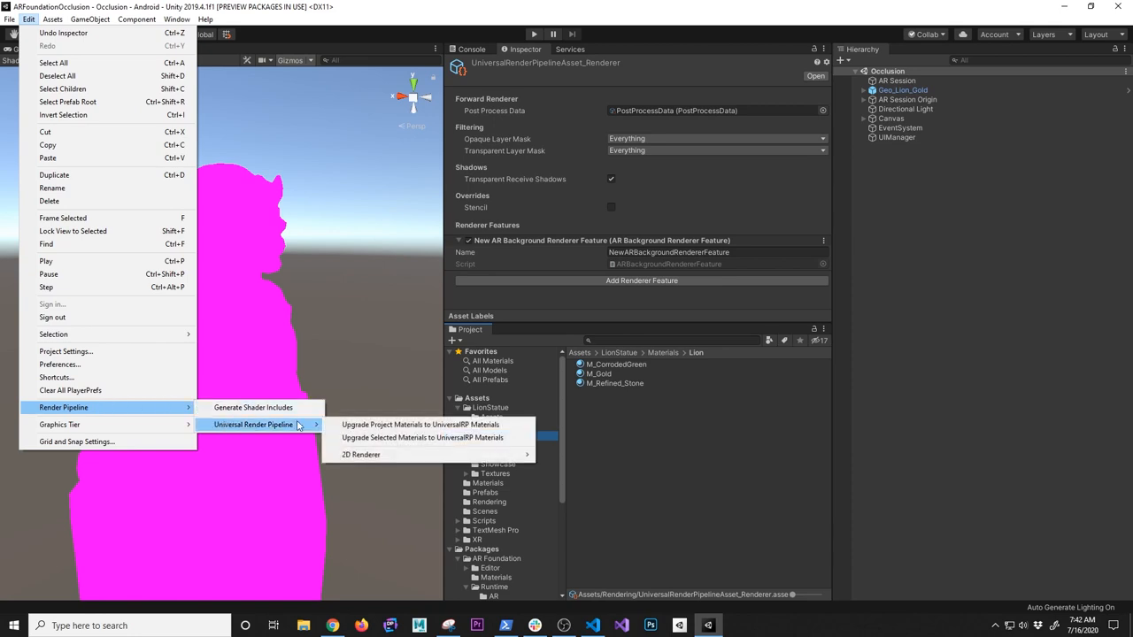
pyautogui.moveTo(421, 425)
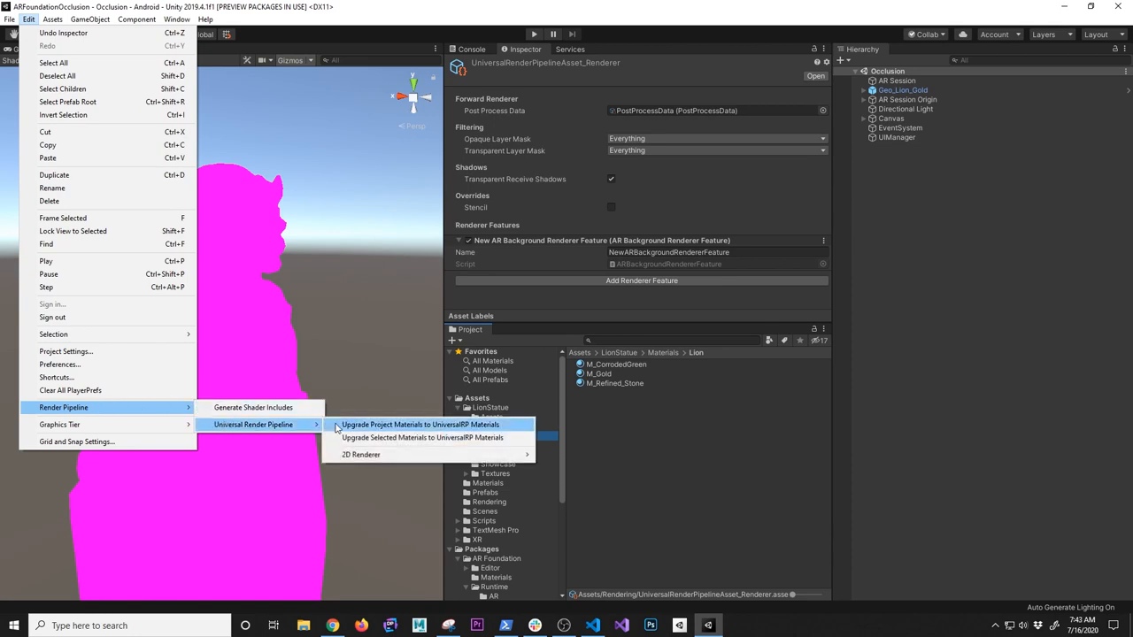
pyautogui.click(420, 425)
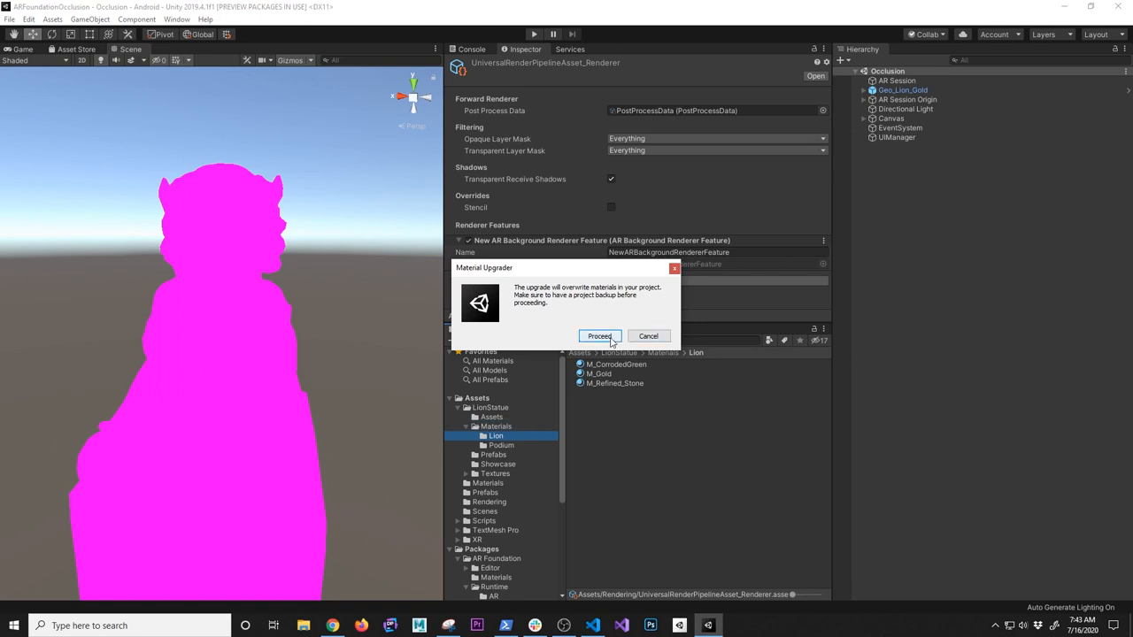
pyautogui.click(599, 336)
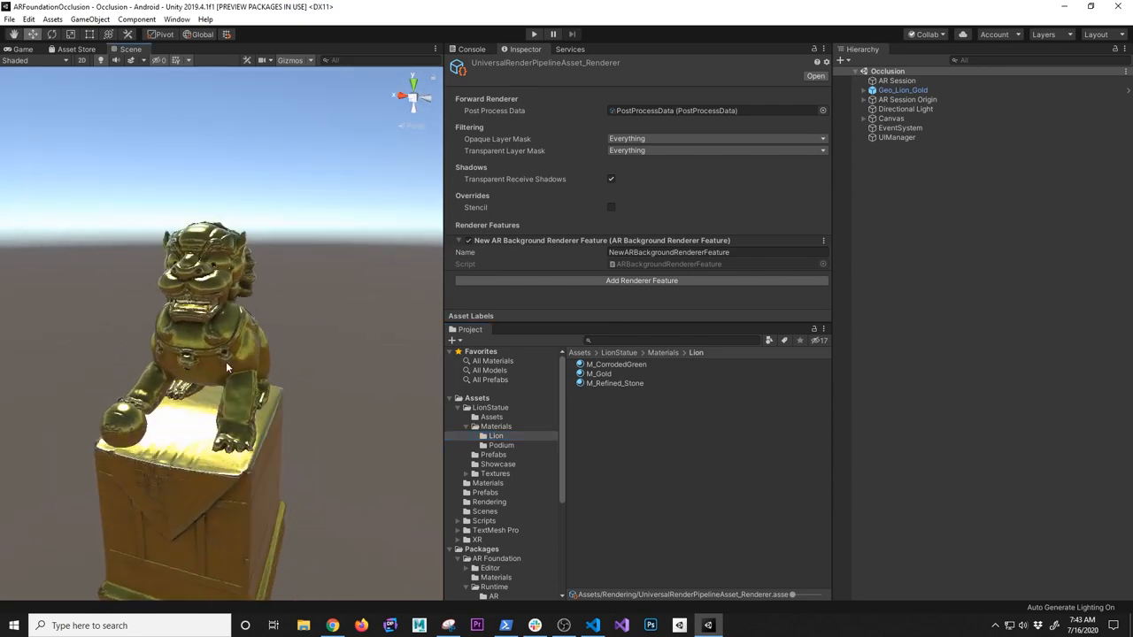
# Step: Confirm the AR Camera under AR Session Origin uses Default Renderer with anti-aliasing None
pyautogui.click(903, 88)
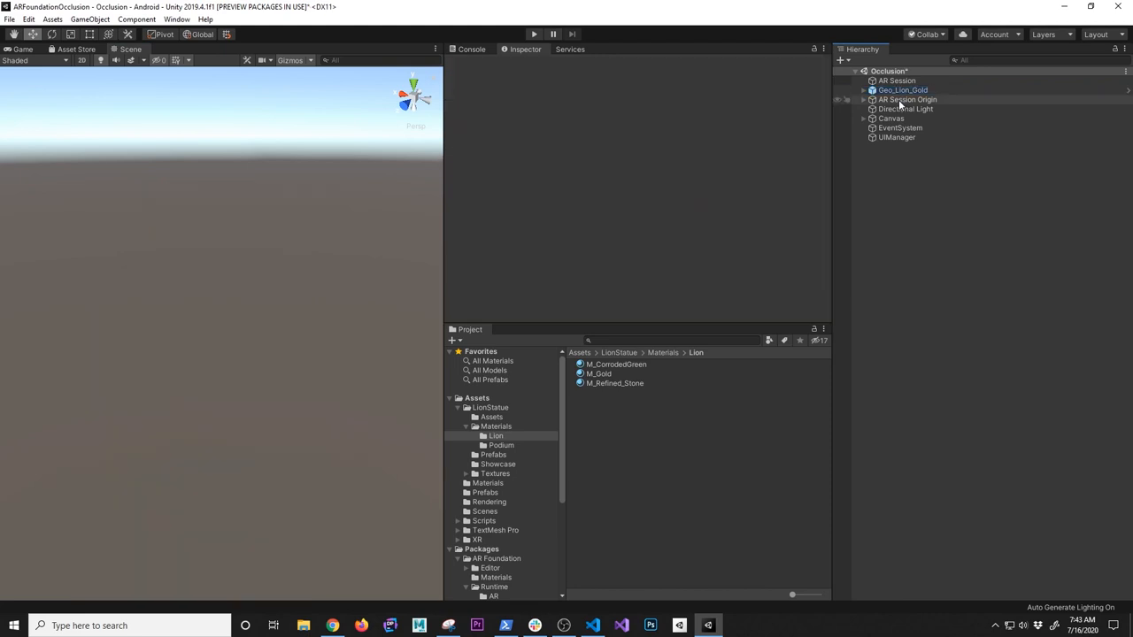
pyautogui.click(906, 88)
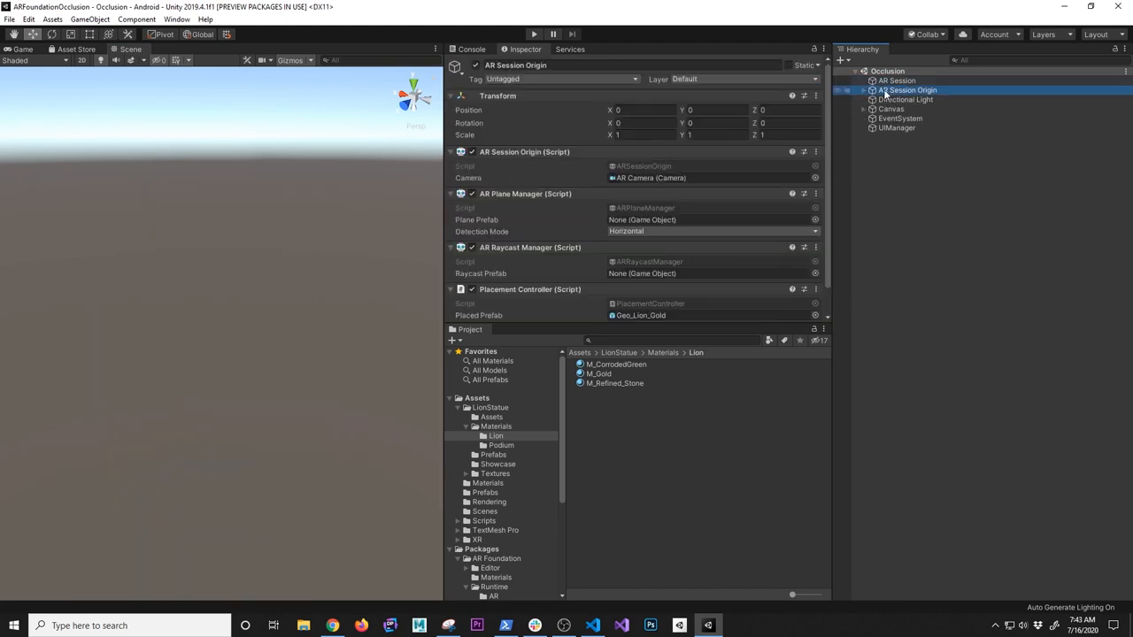
pyautogui.click(904, 99)
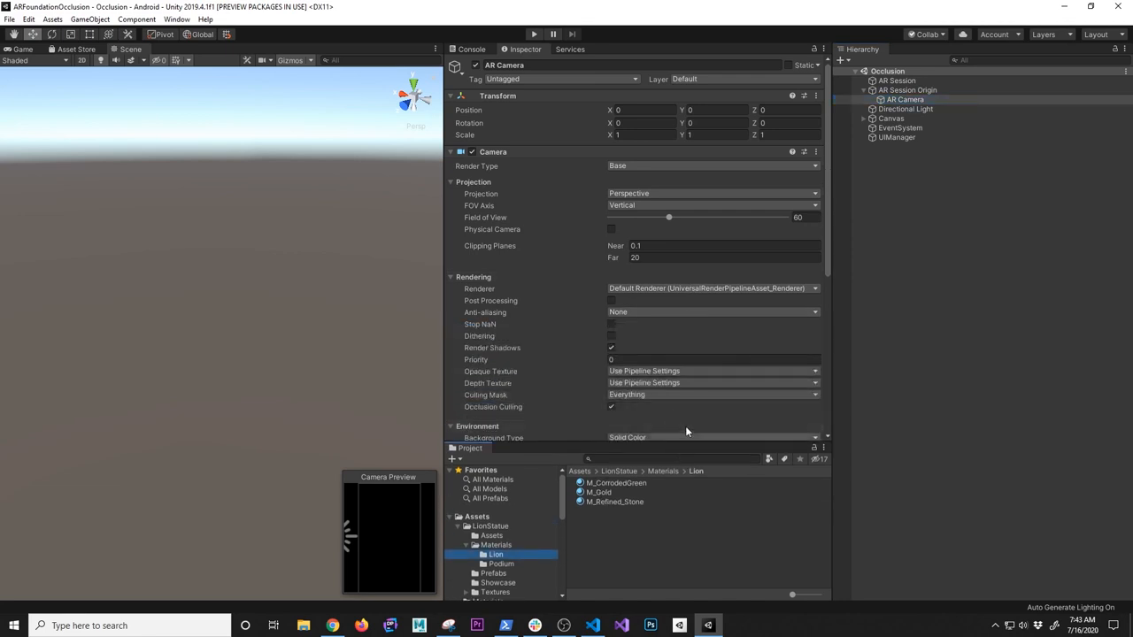
pyautogui.moveTo(487, 294)
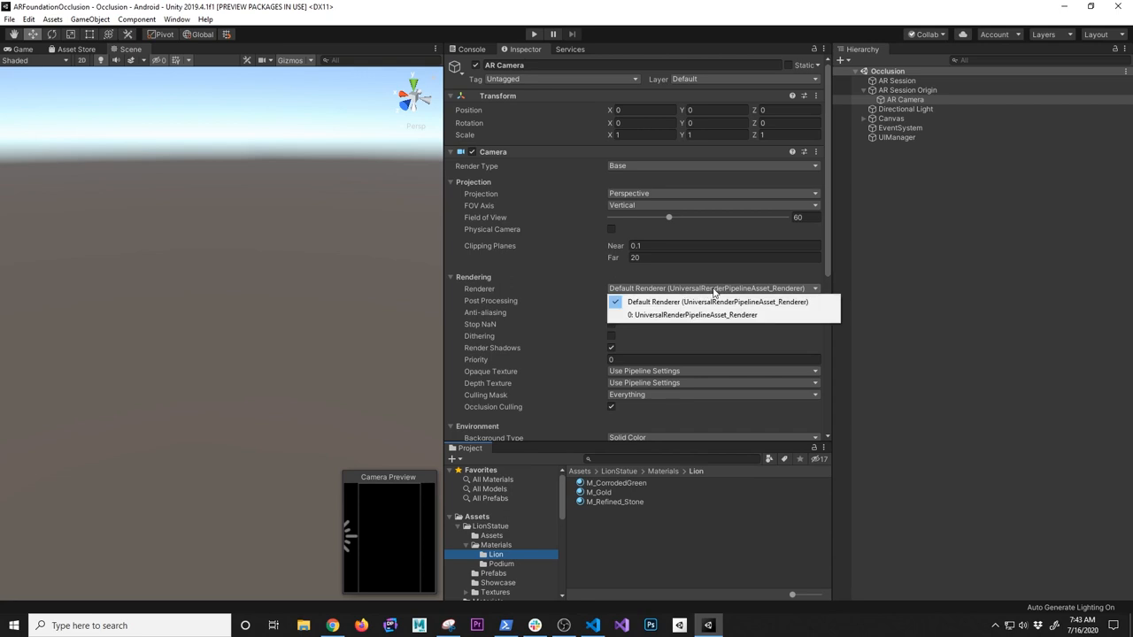
pyautogui.moveTo(694, 315)
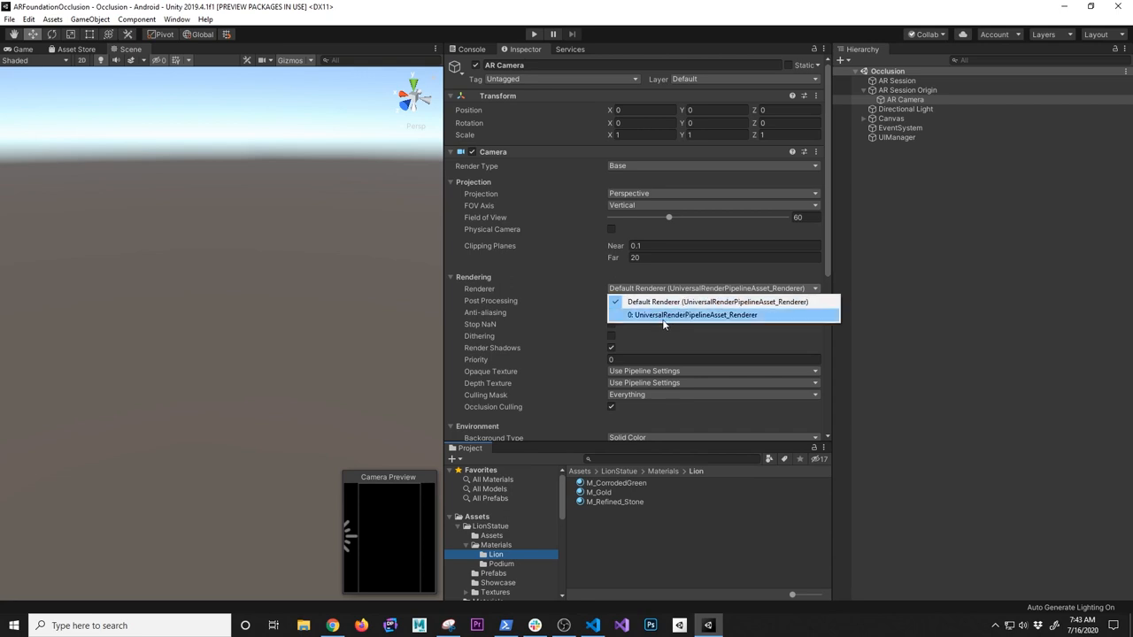
pyautogui.moveTo(671, 320)
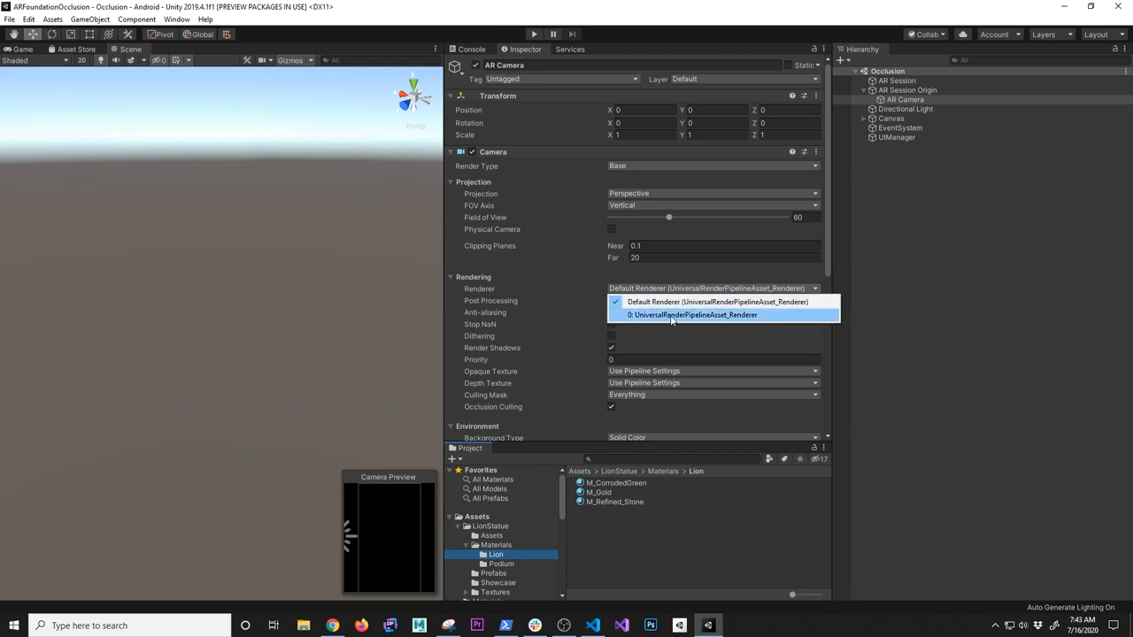
pyautogui.moveTo(664, 301)
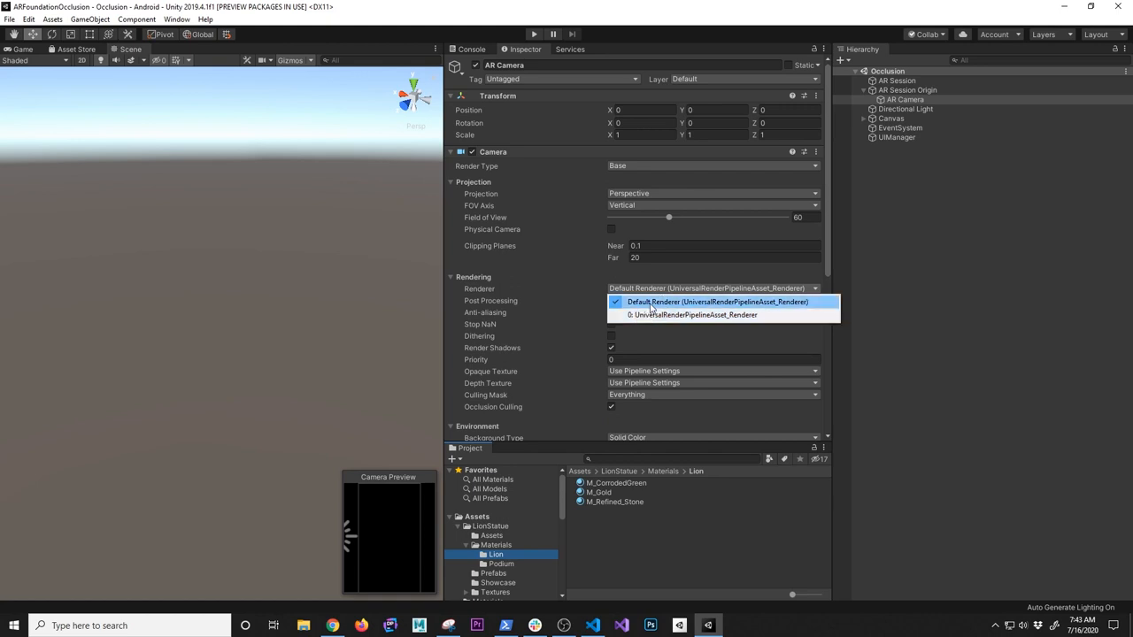
pyautogui.moveTo(669, 315)
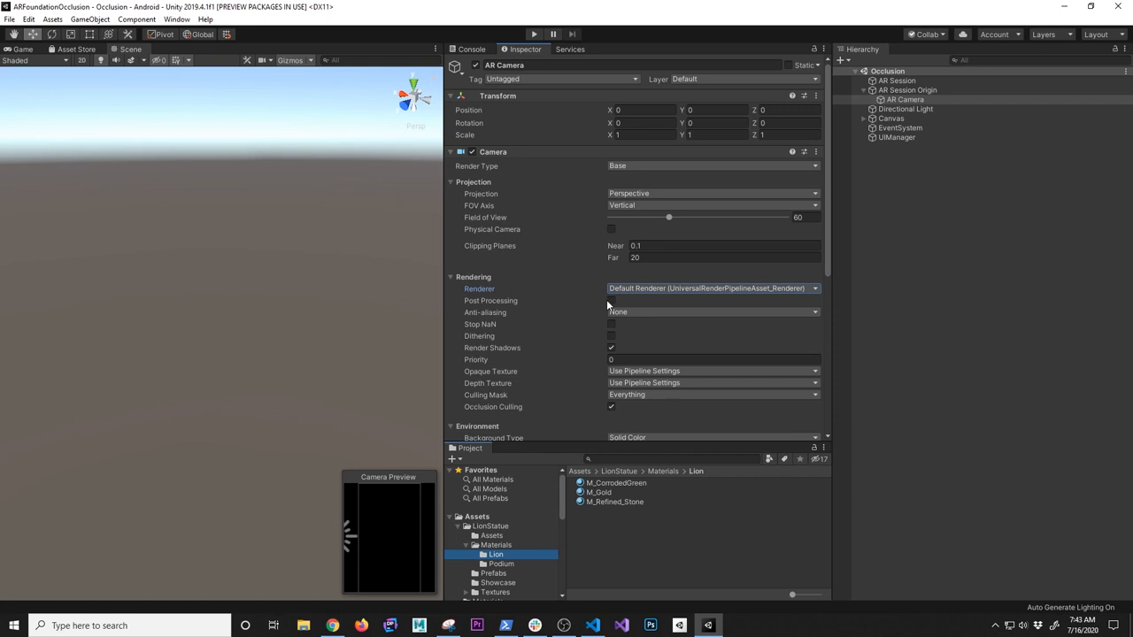
pyautogui.moveTo(489, 311)
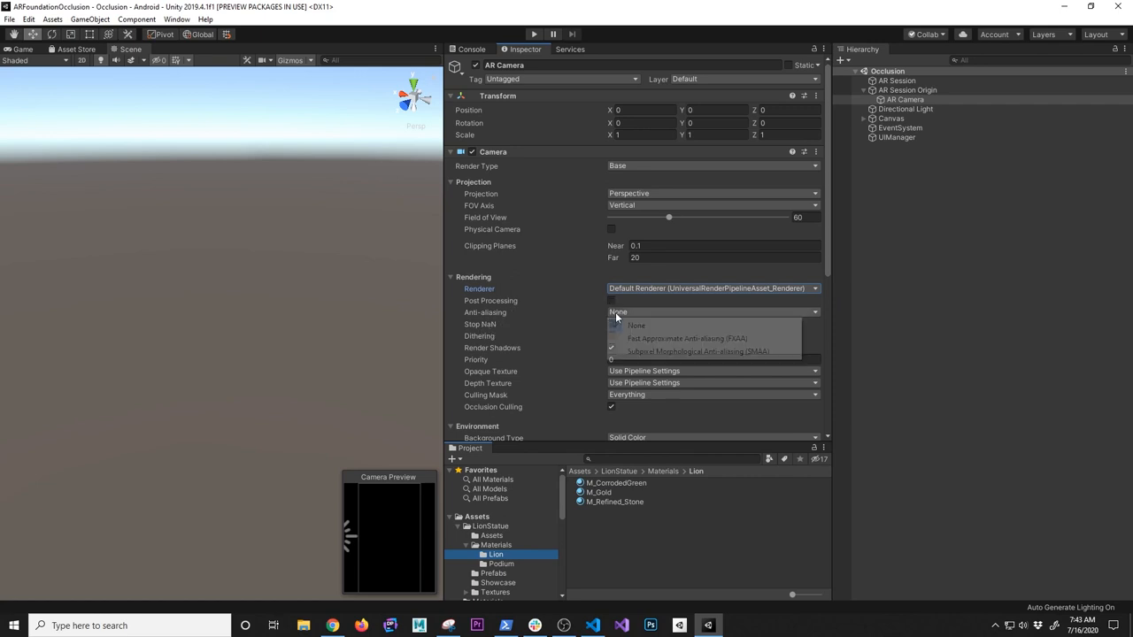
pyautogui.click(636, 326)
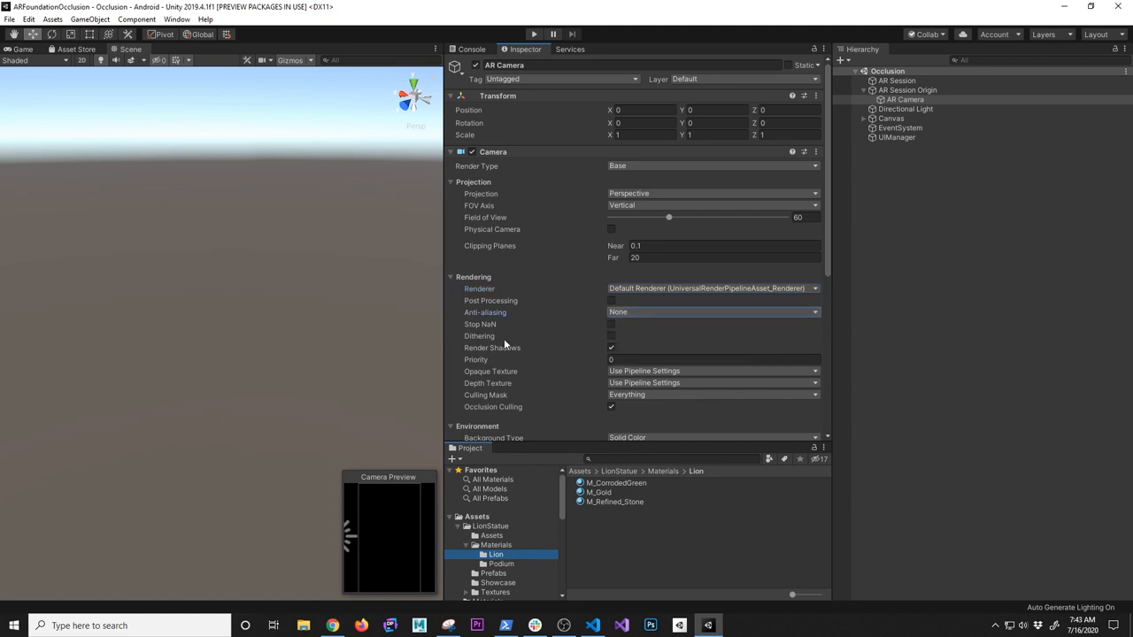
pyautogui.moveTo(557, 430)
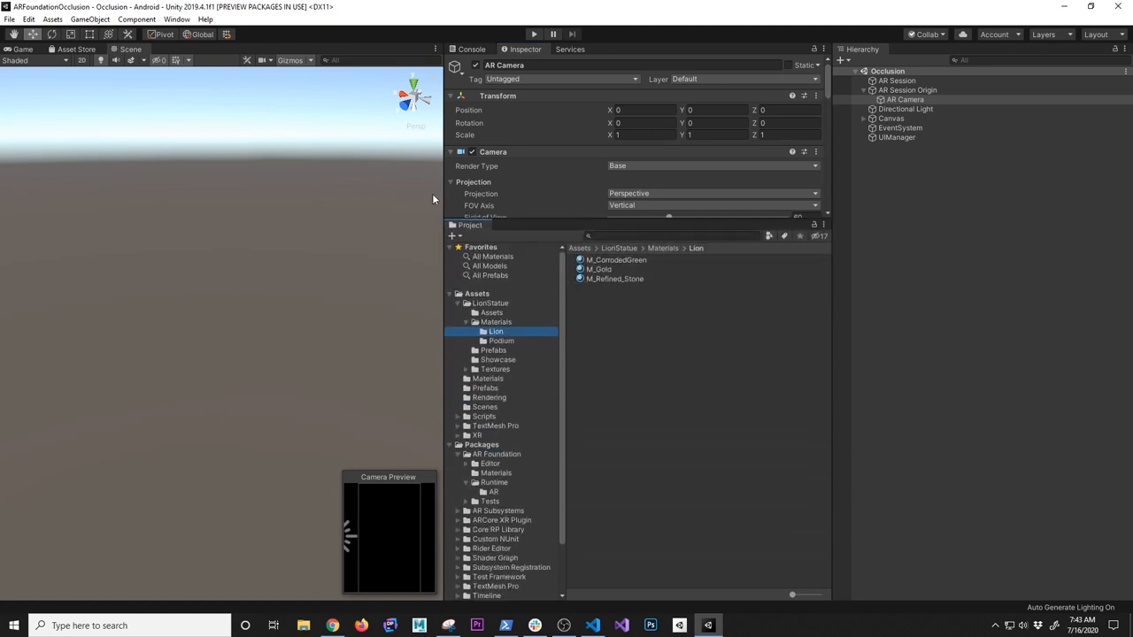
# Step: Inspect the Canvas object, then switch to the PowerShell window with the git clean results
pyautogui.click(907, 89)
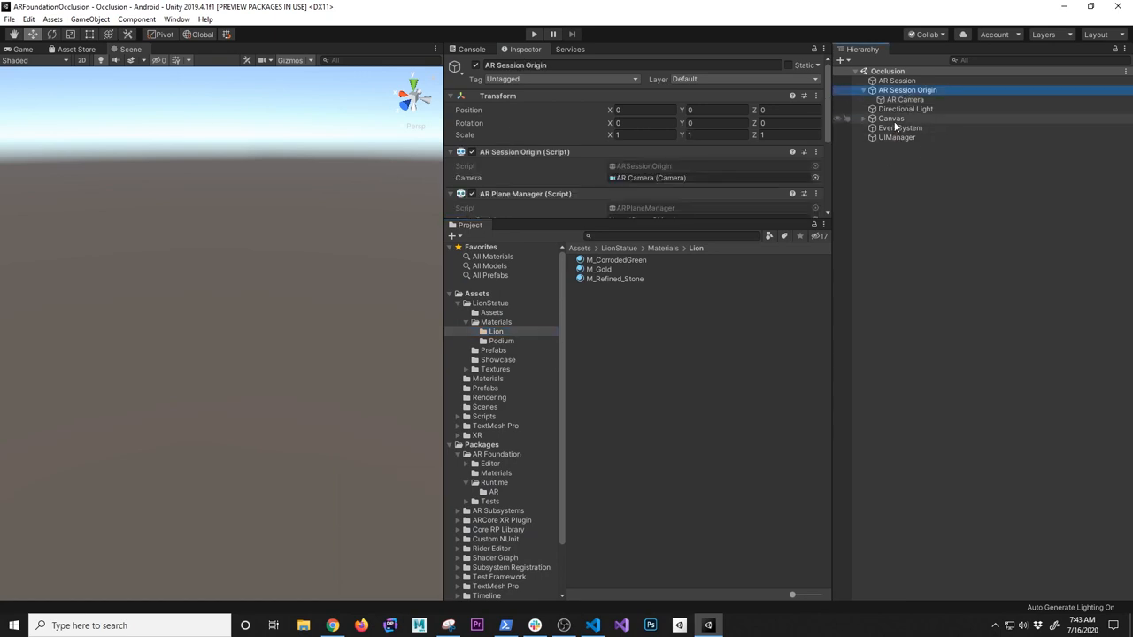
pyautogui.click(892, 117)
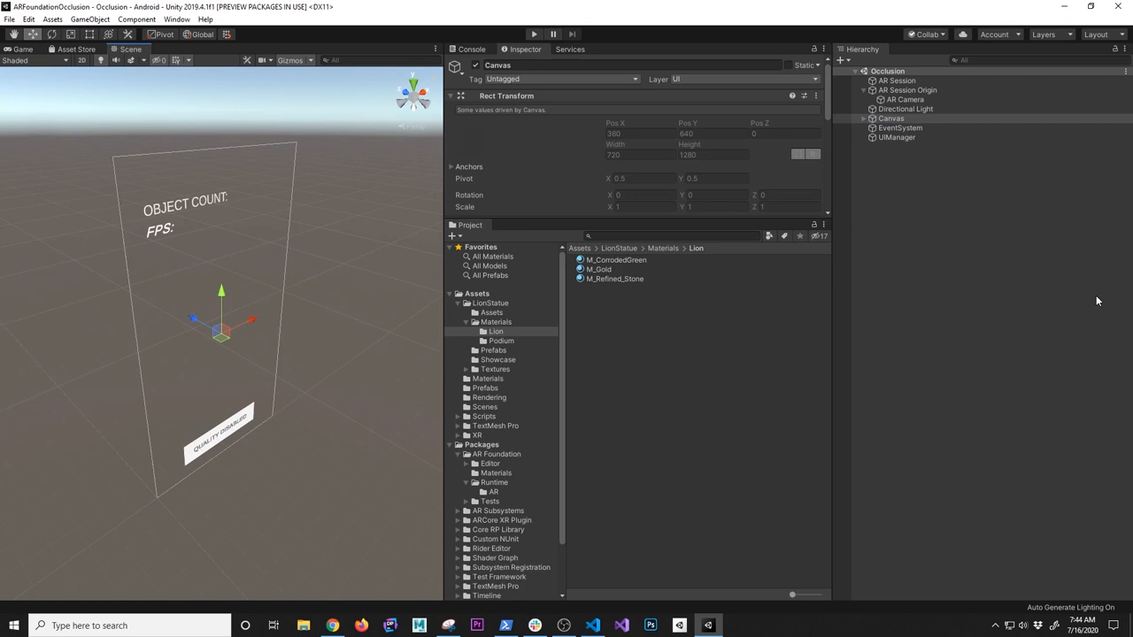
pyautogui.moveTo(499, 588)
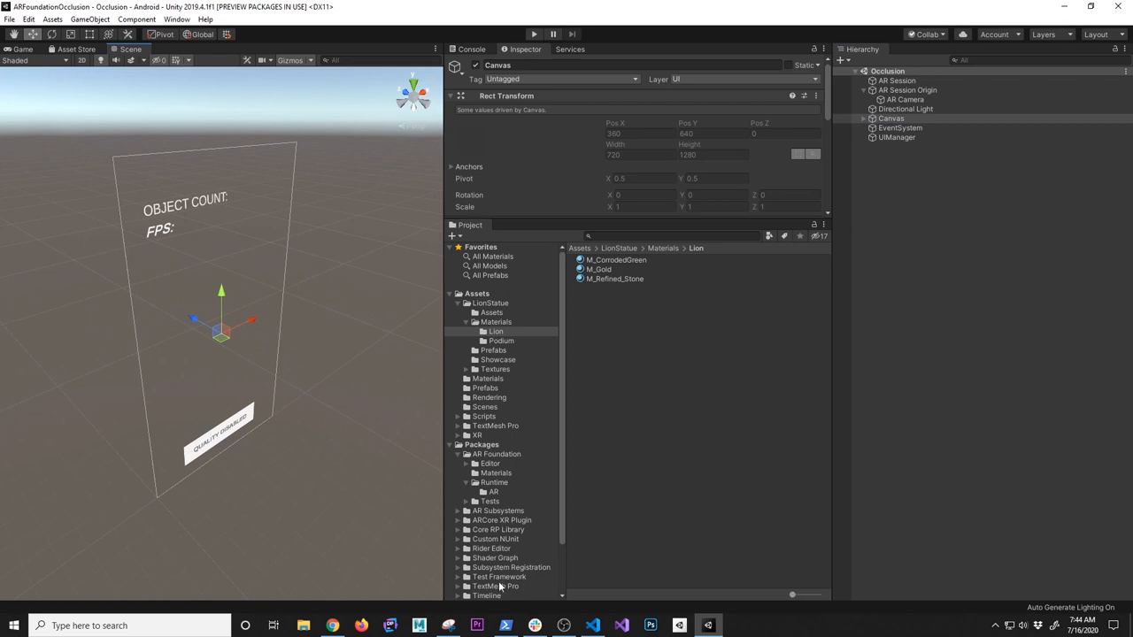
pyautogui.click(507, 627)
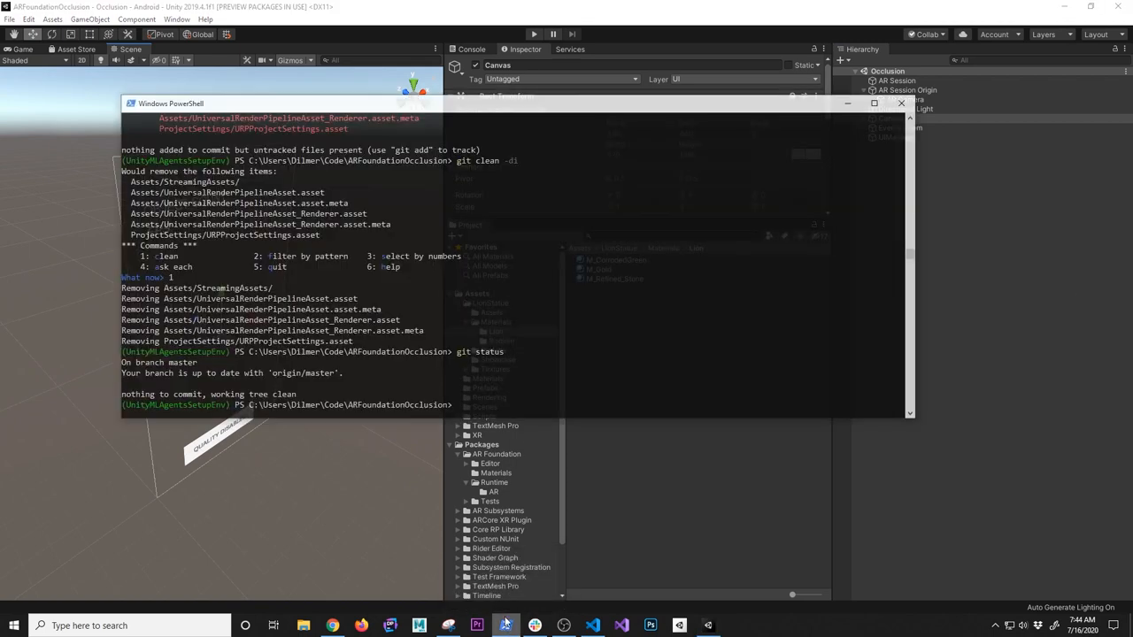